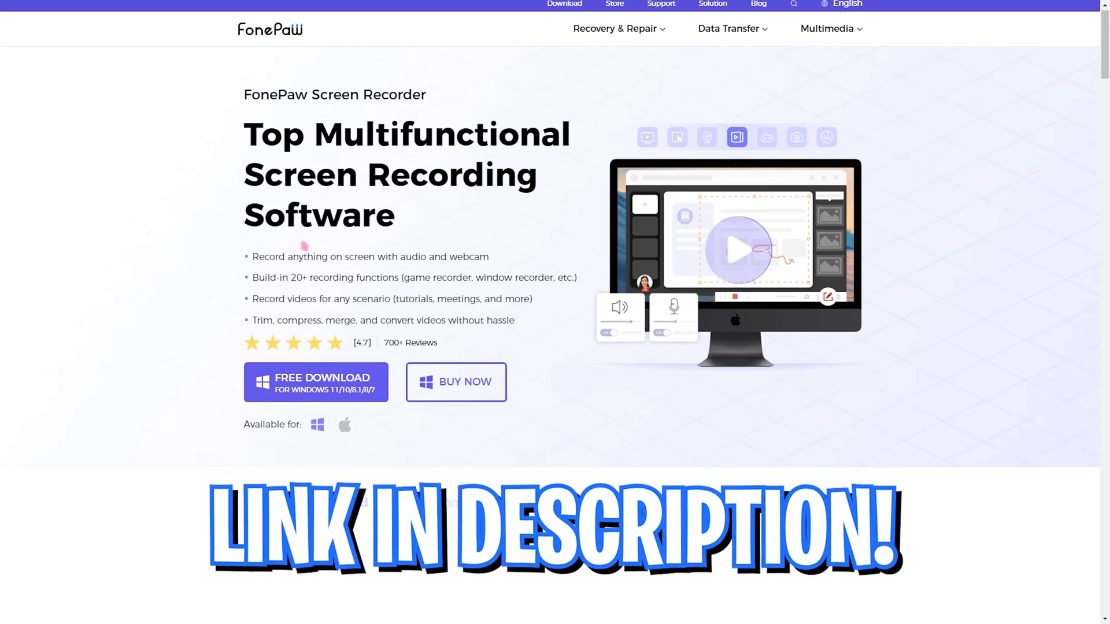
Scroll the product page from Powerful and Versatile Recording Modes to More Extra Features
{"action": "scroll", "scroll_direction": "down", "scroll_amount": 3}
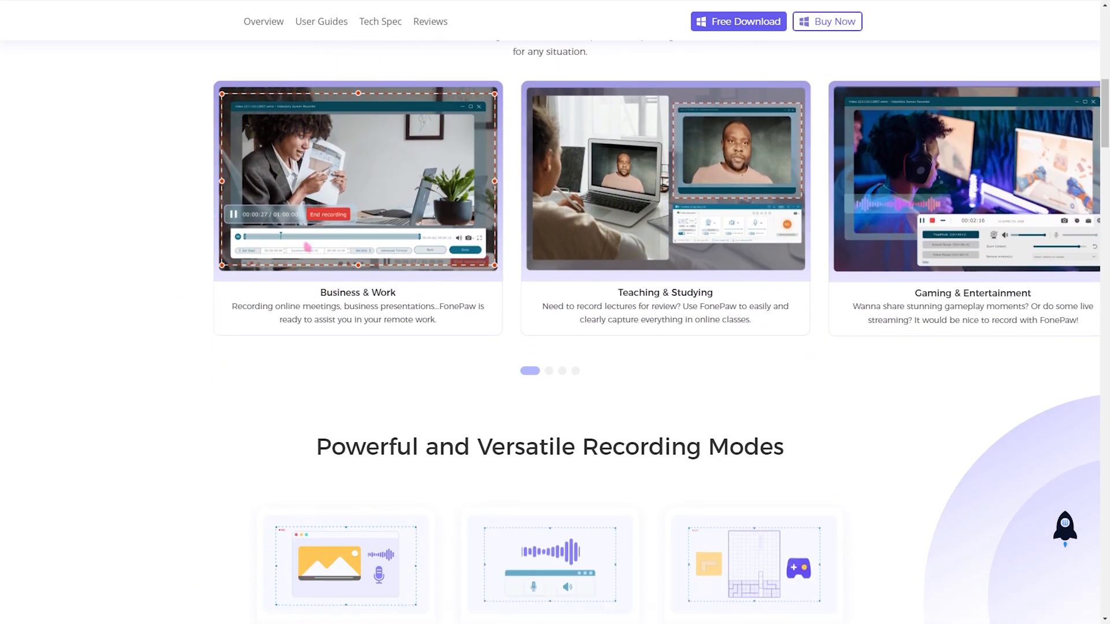
{"action": "scroll", "scroll_direction": "down", "scroll_amount": 3}
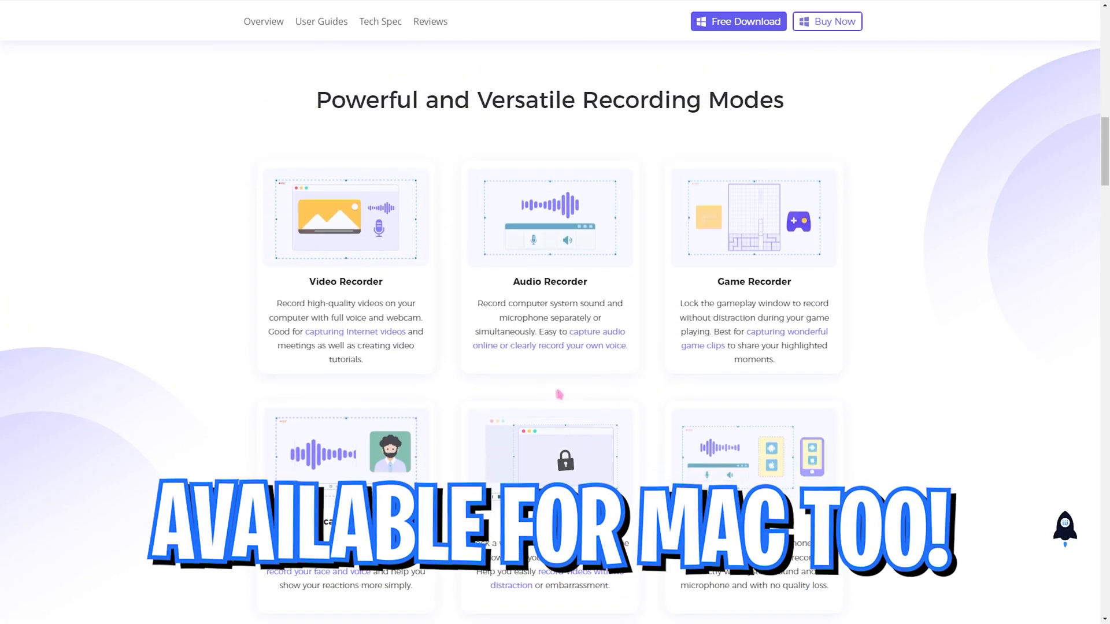
{"action": "scroll", "scroll_direction": "down", "scroll_amount": 3}
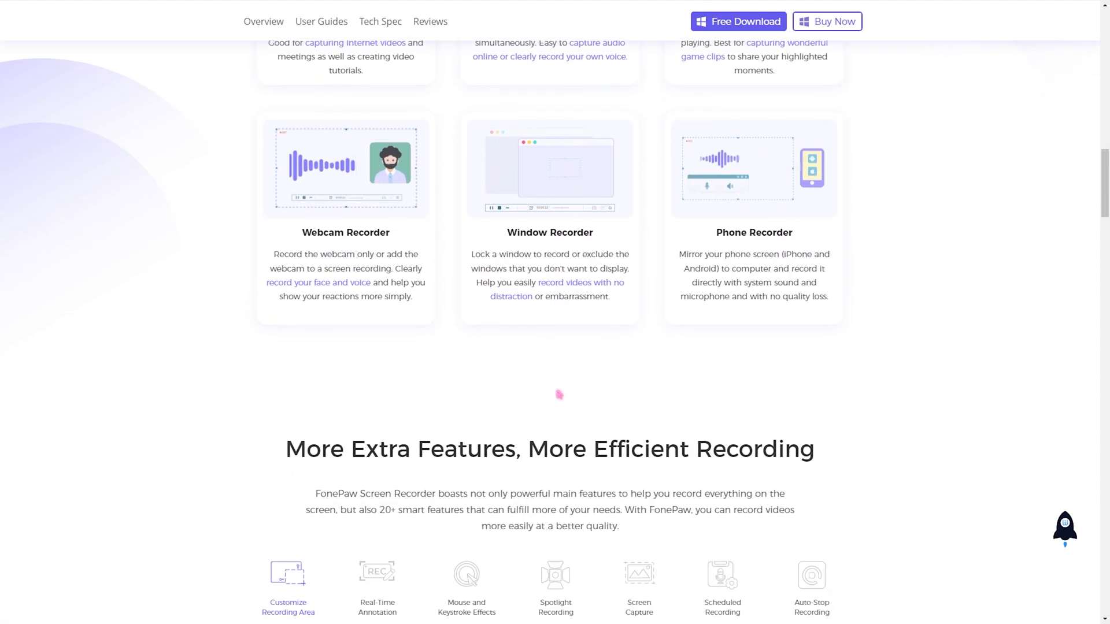
{"action": "scroll", "scroll_direction": "down", "scroll_amount": 3}
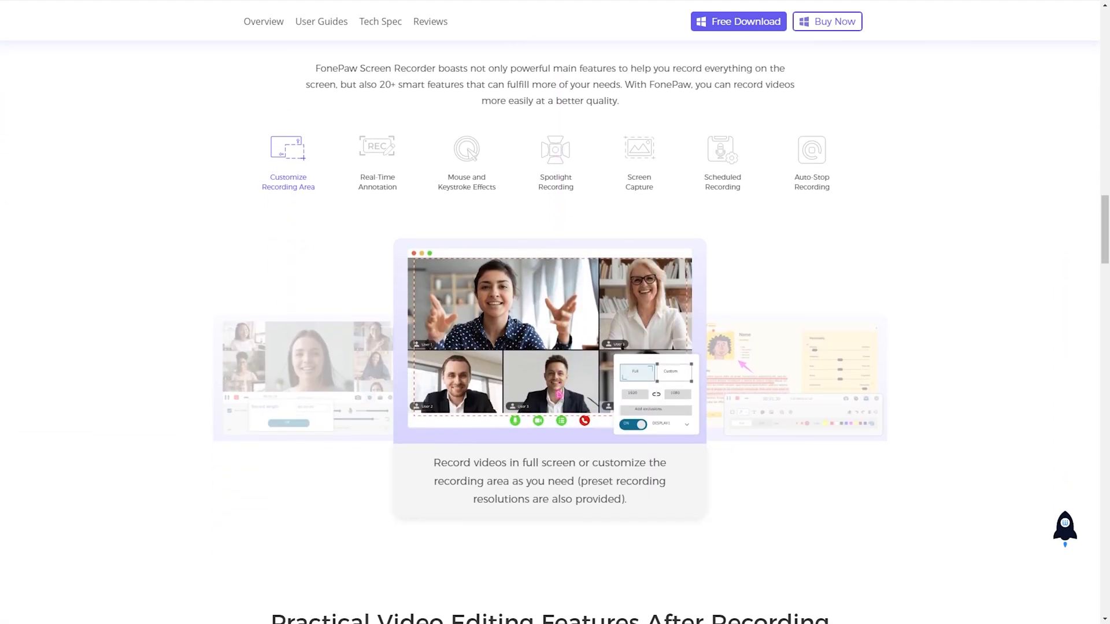
{"action": "scroll", "scroll_direction": "up", "scroll_amount": 3}
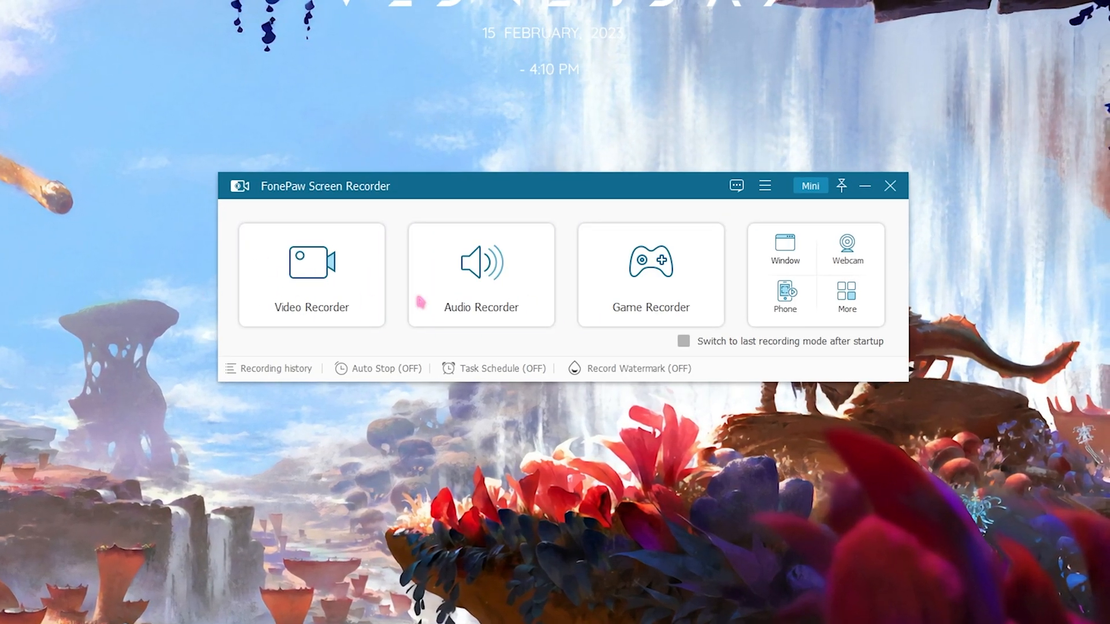
{"action": "left_click", "coordinate": [480, 275]}
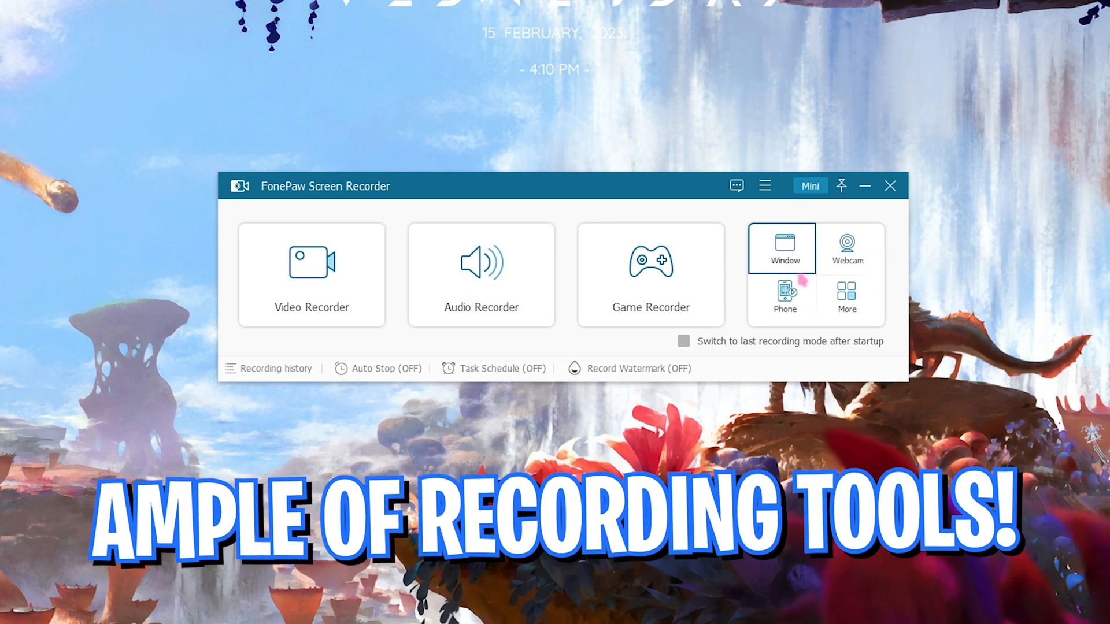
{"action": "left_click", "coordinate": [846, 299]}
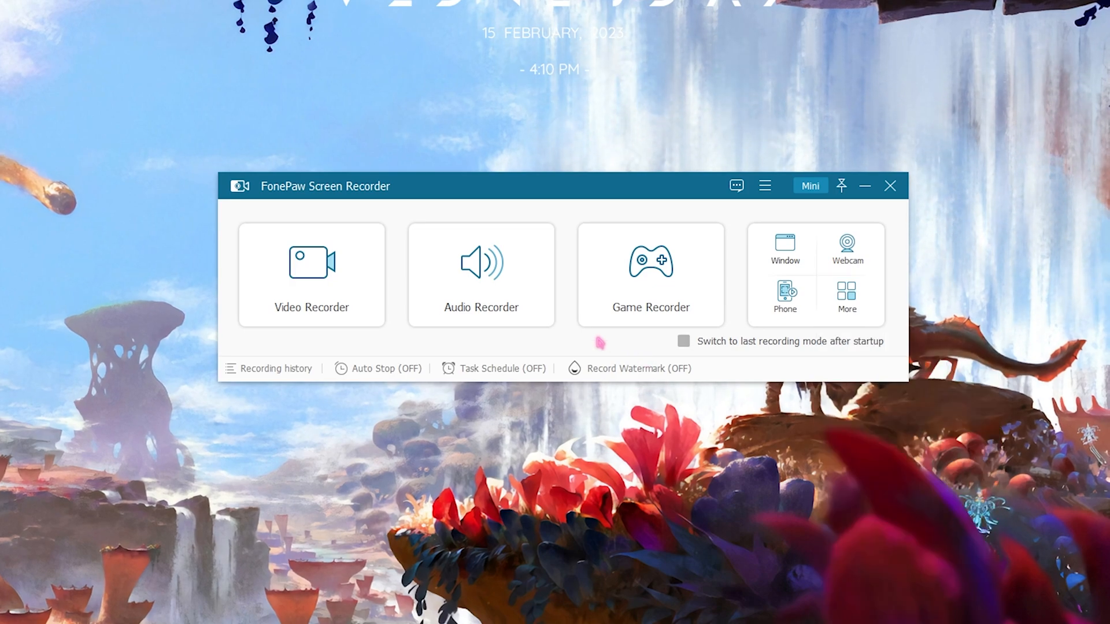
{"action": "left_click", "coordinate": [312, 275]}
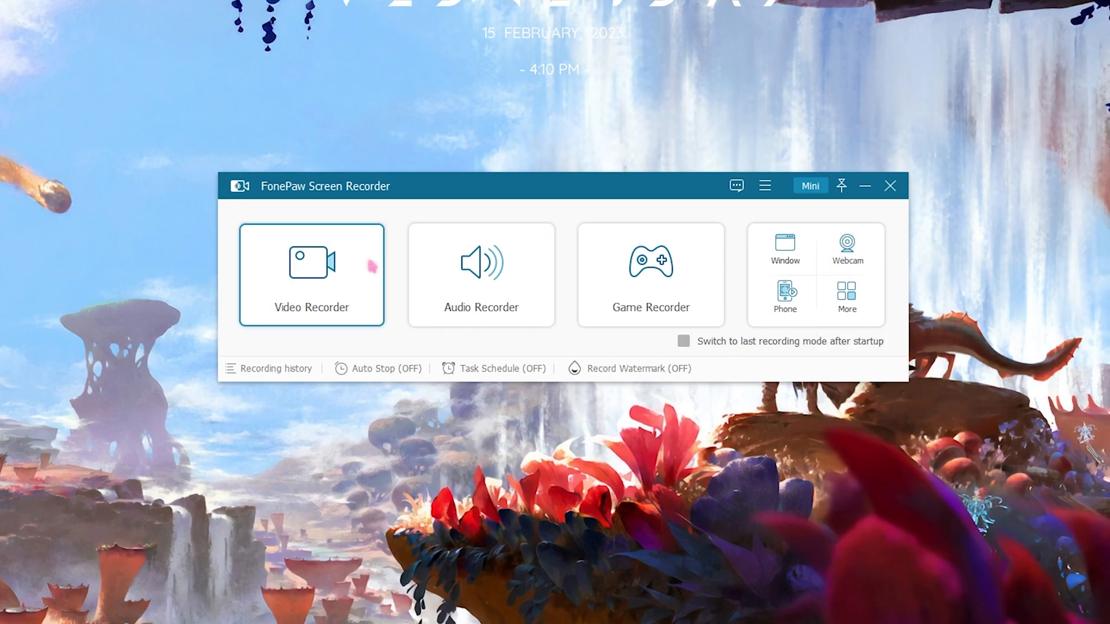
{"action": "left_click", "coordinate": [650, 275]}
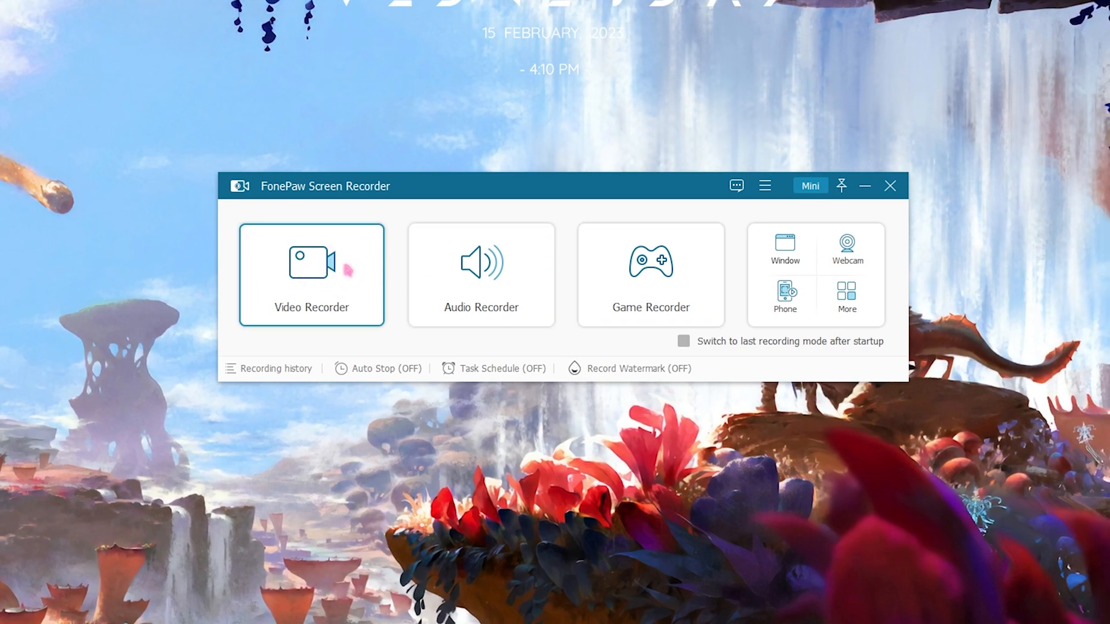
Open Video Recorder, skip the guide, and record the Full screen on DISPLAY2
{"action": "left_click", "coordinate": [311, 275]}
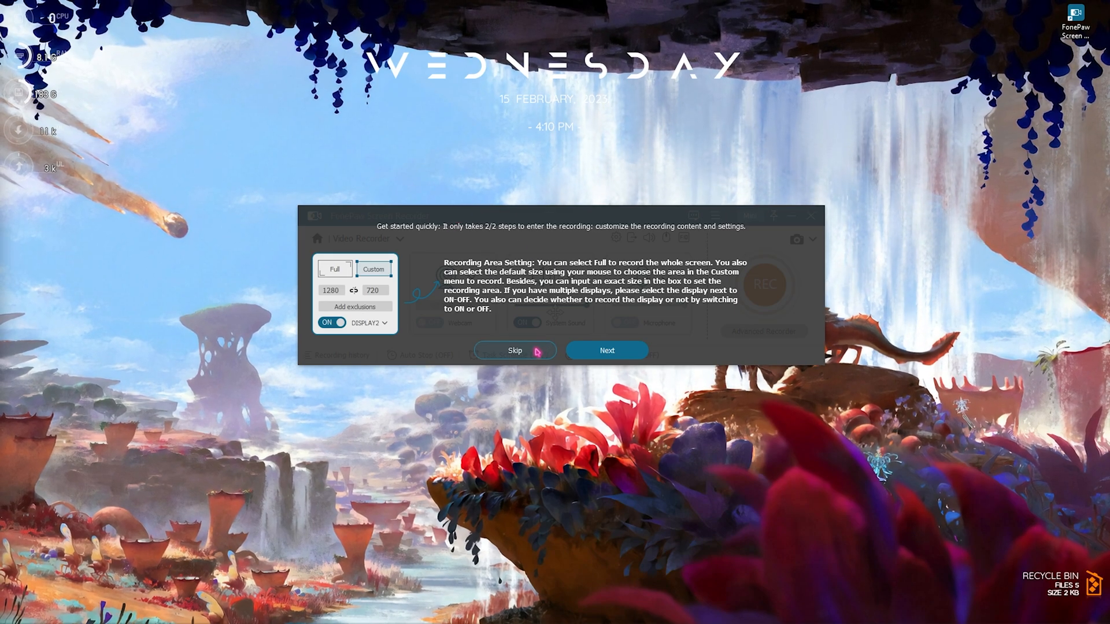
{"action": "left_click", "coordinate": [514, 350]}
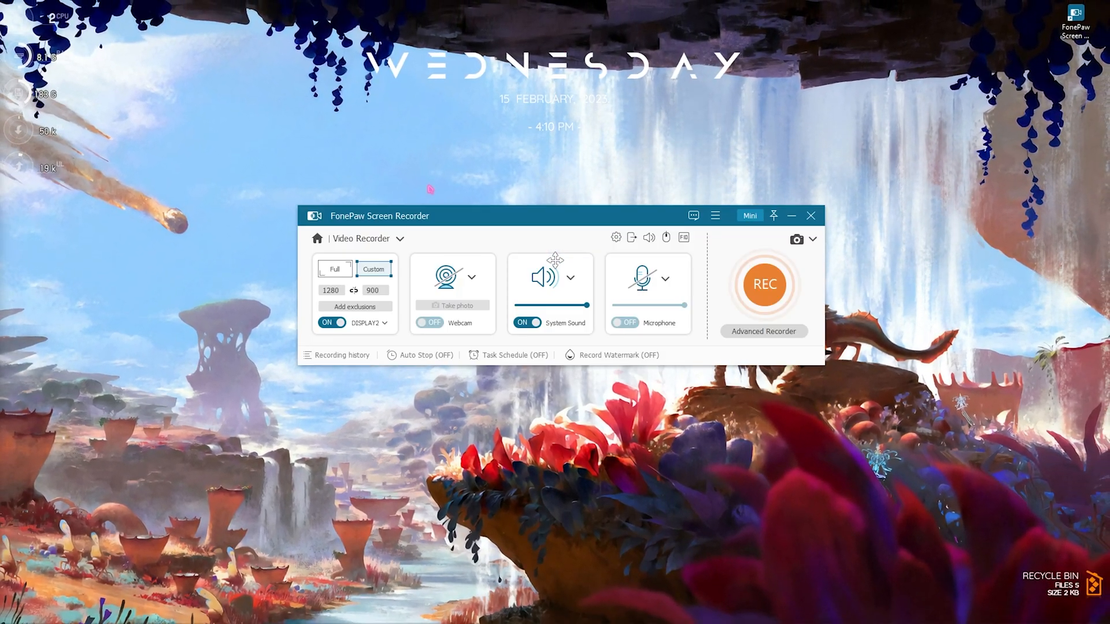
{"action": "left_click", "coordinate": [334, 269]}
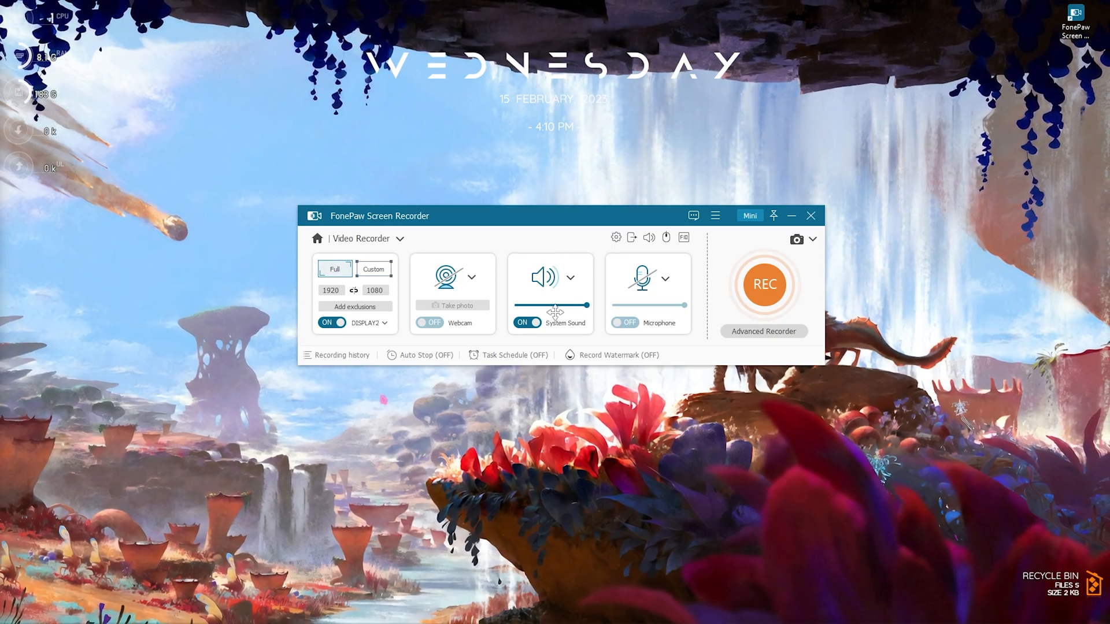
{"action": "left_click", "coordinate": [368, 322]}
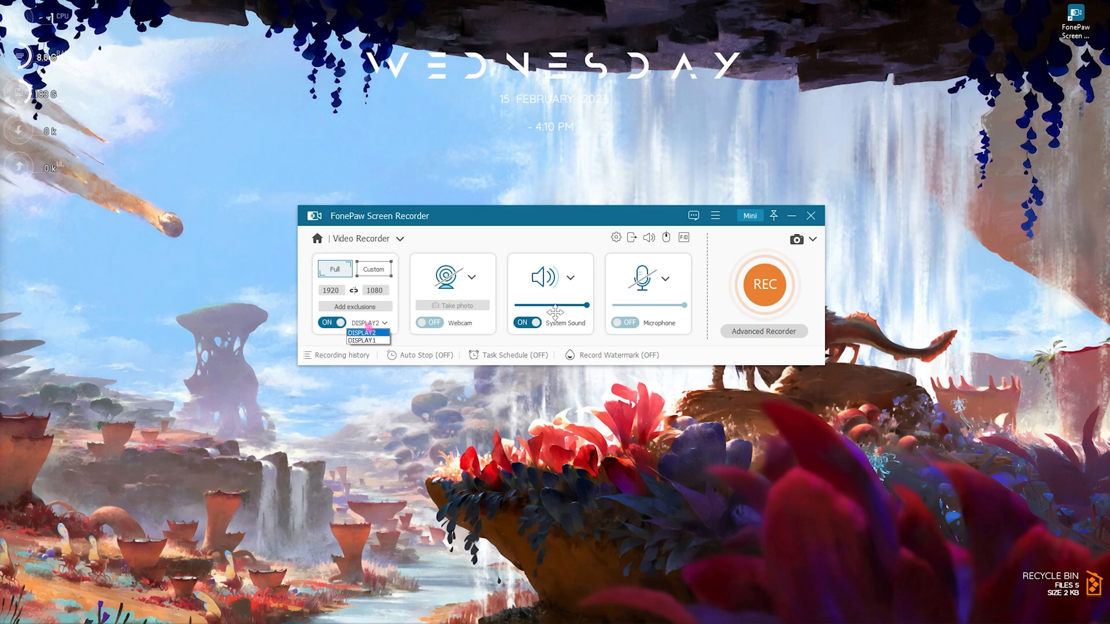
{"action": "mouse_move", "coordinate": [368, 340]}
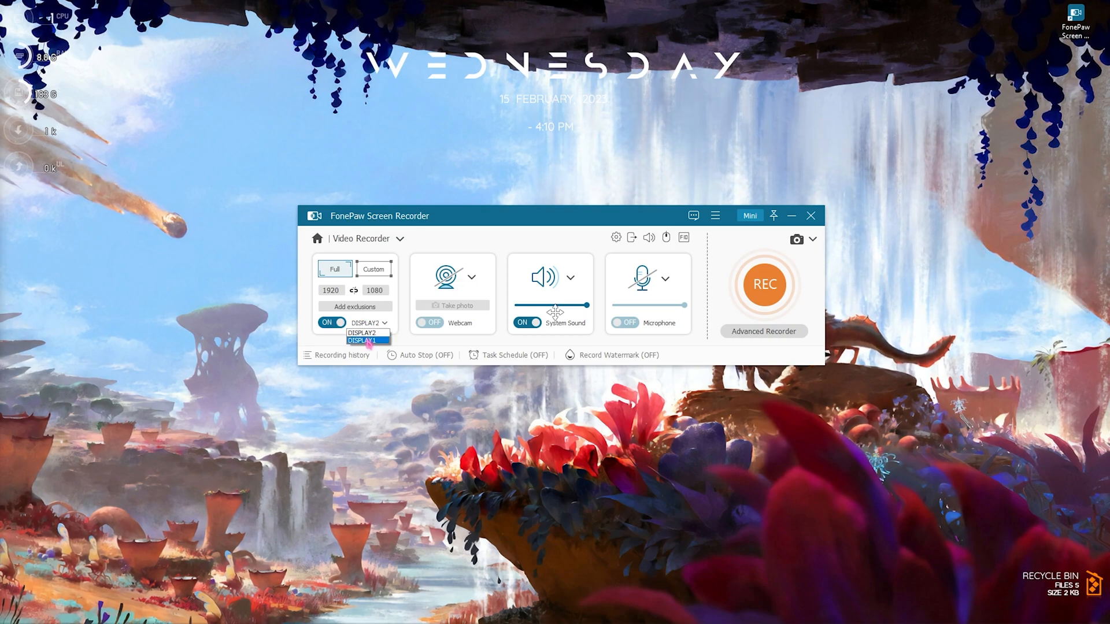
{"action": "left_click", "coordinate": [368, 341]}
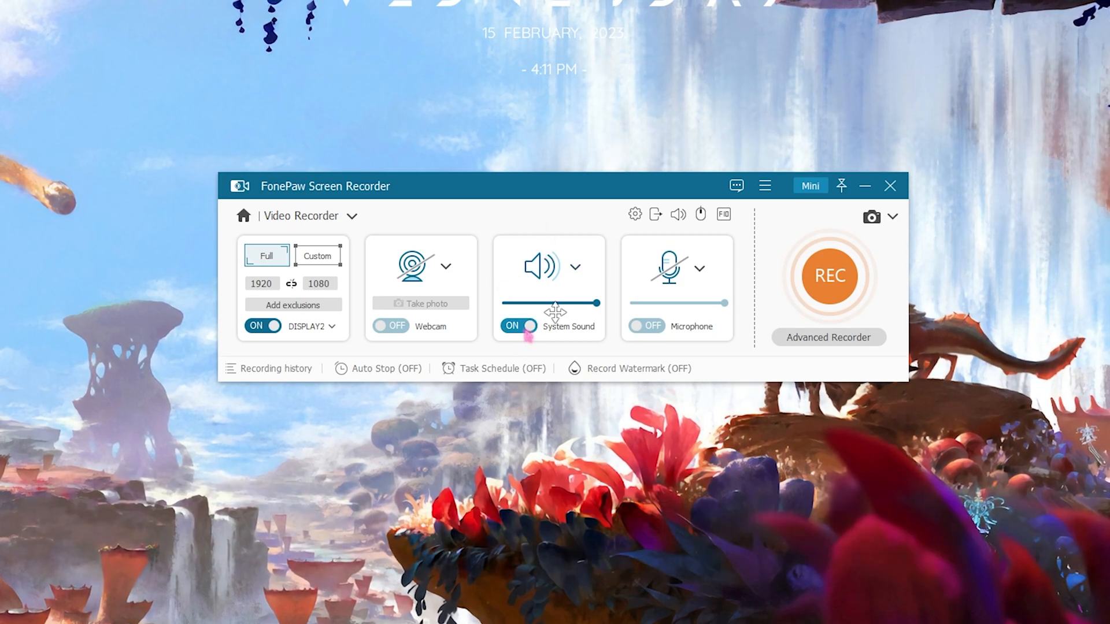
Turn the microphone on with microphone noise cancellation enabled
{"action": "left_click", "coordinate": [700, 267]}
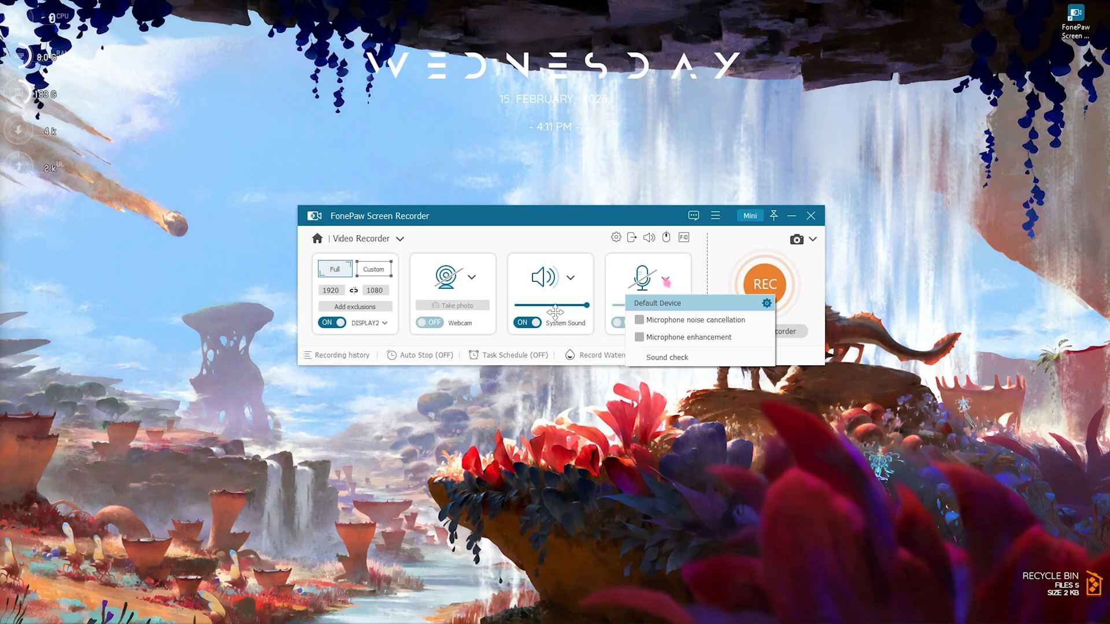
{"action": "left_click", "coordinate": [640, 337]}
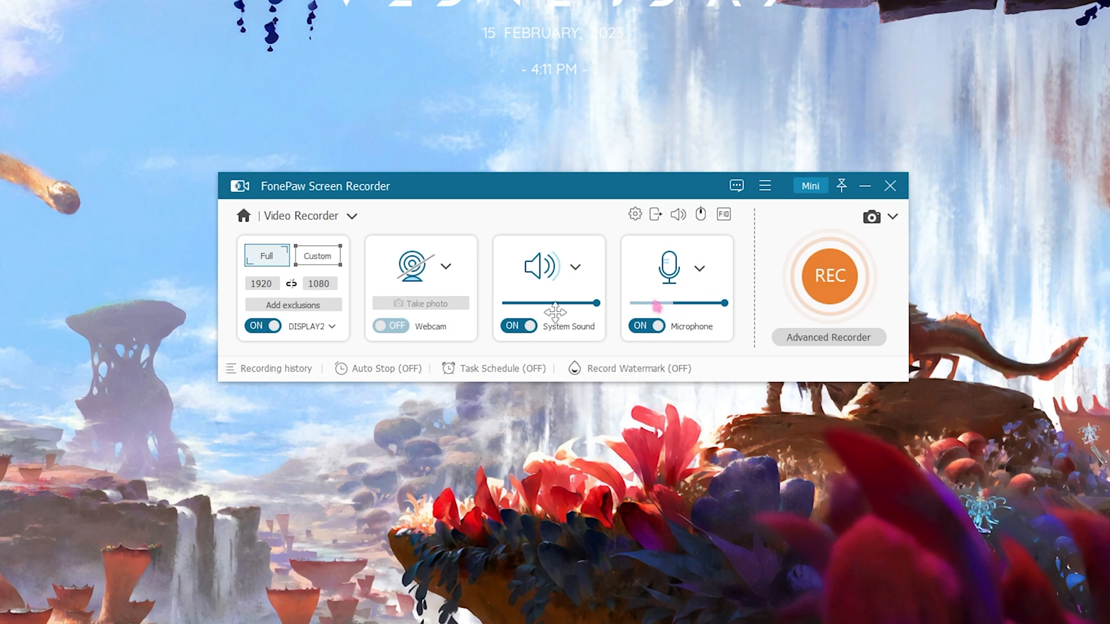
{"action": "left_click", "coordinate": [699, 269]}
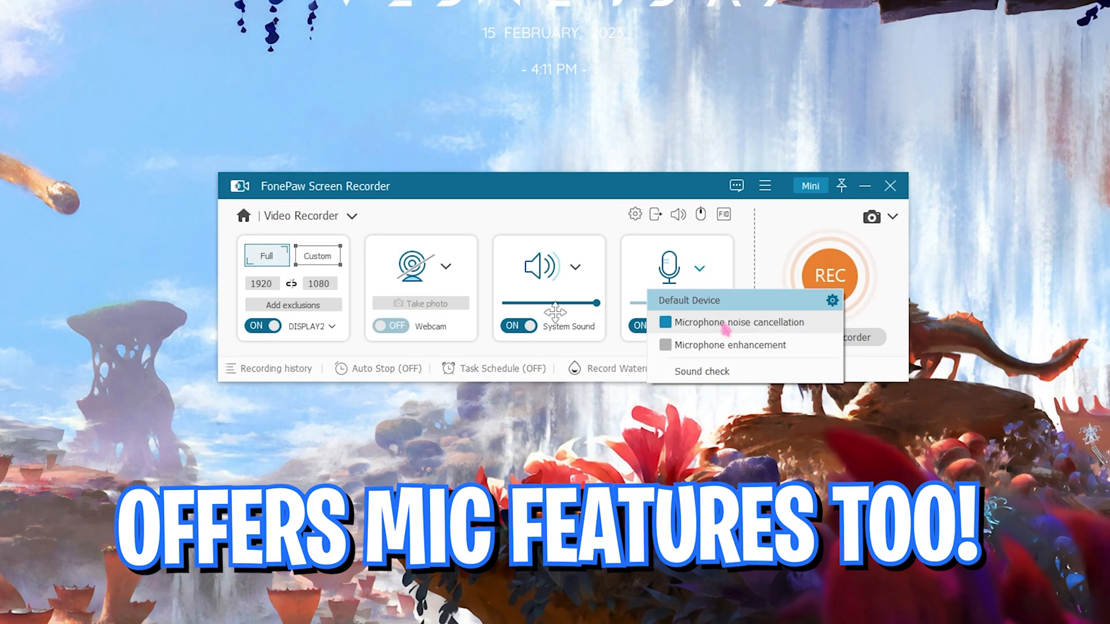
{"action": "left_click", "coordinate": [664, 344]}
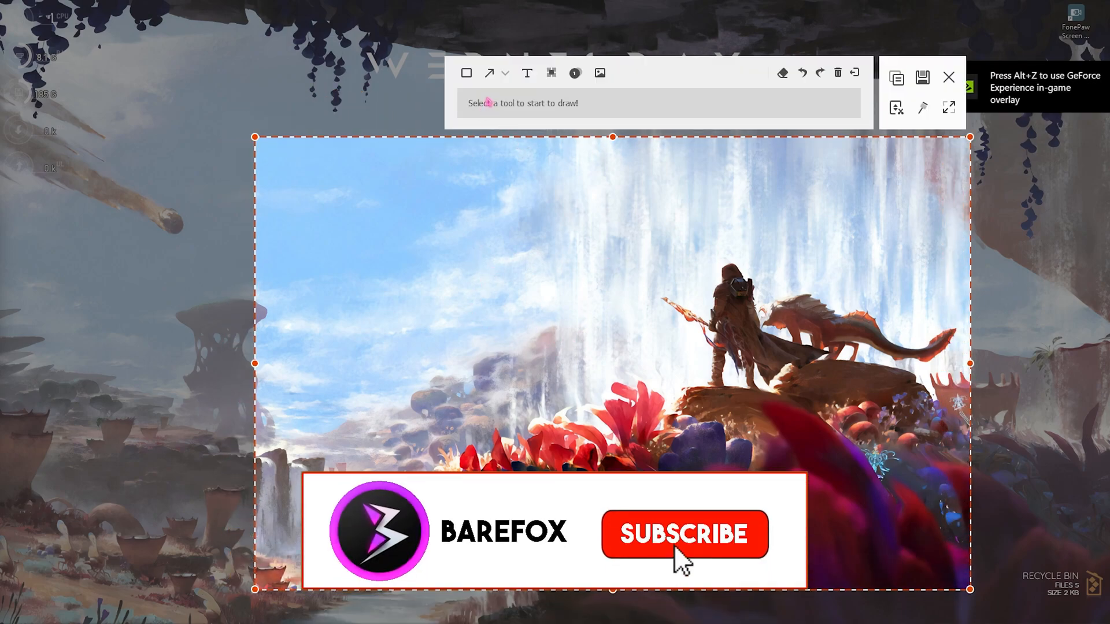
Add red SUBSCRIBE text to the snapshot and save it to Pictures
{"action": "left_click", "coordinate": [526, 73]}
{"action": "type", "text": "SUBSCRIBE!"}
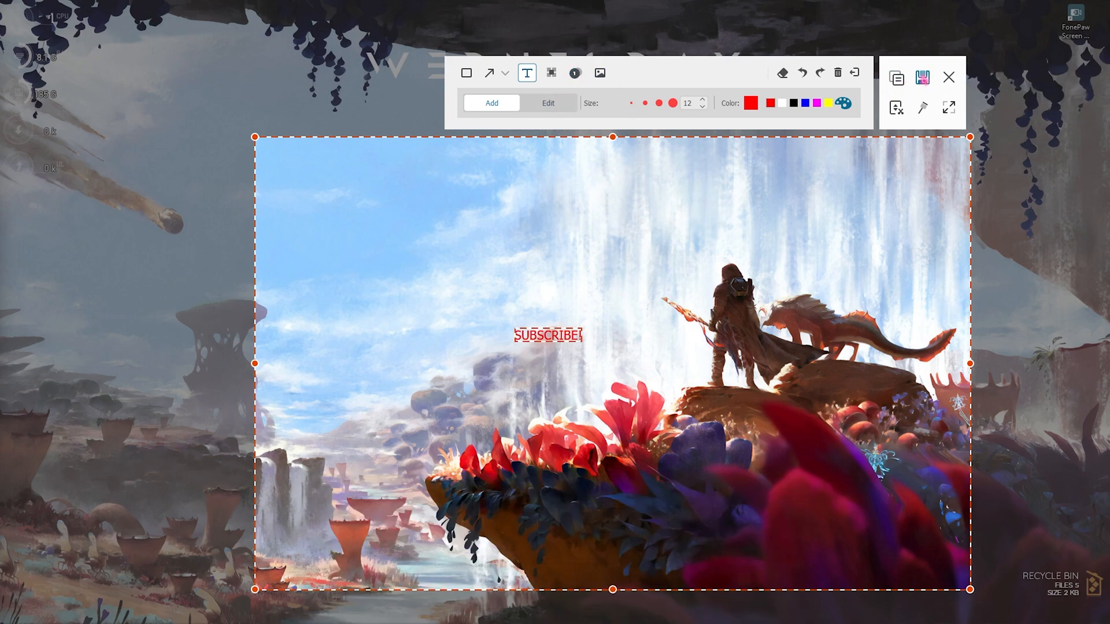
{"action": "left_click", "coordinate": [922, 78]}
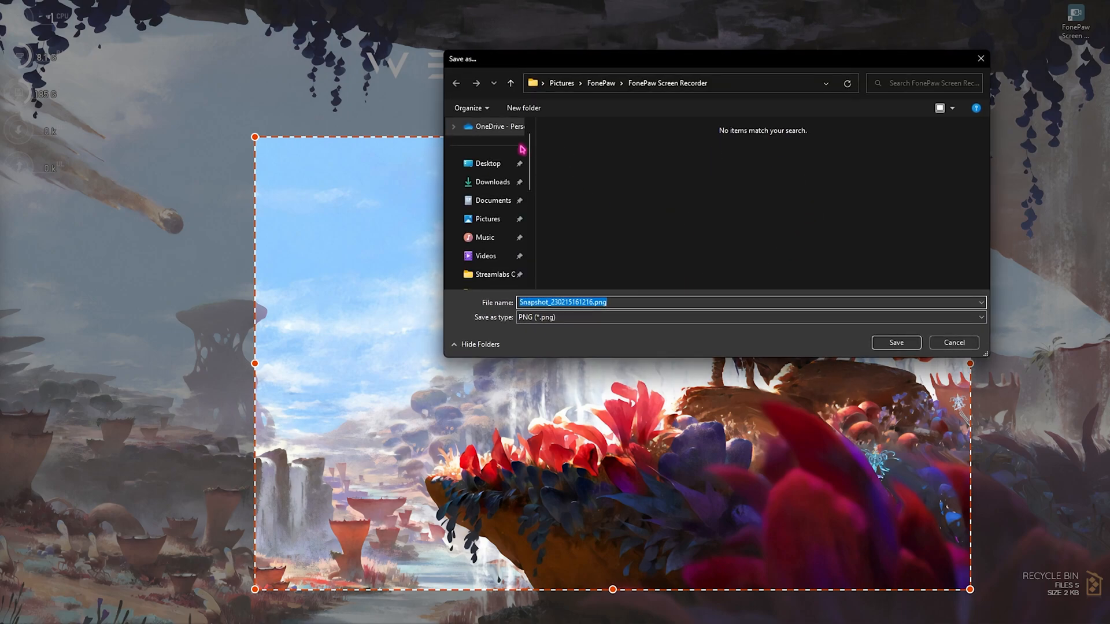
{"action": "mouse_move", "coordinate": [487, 238]}
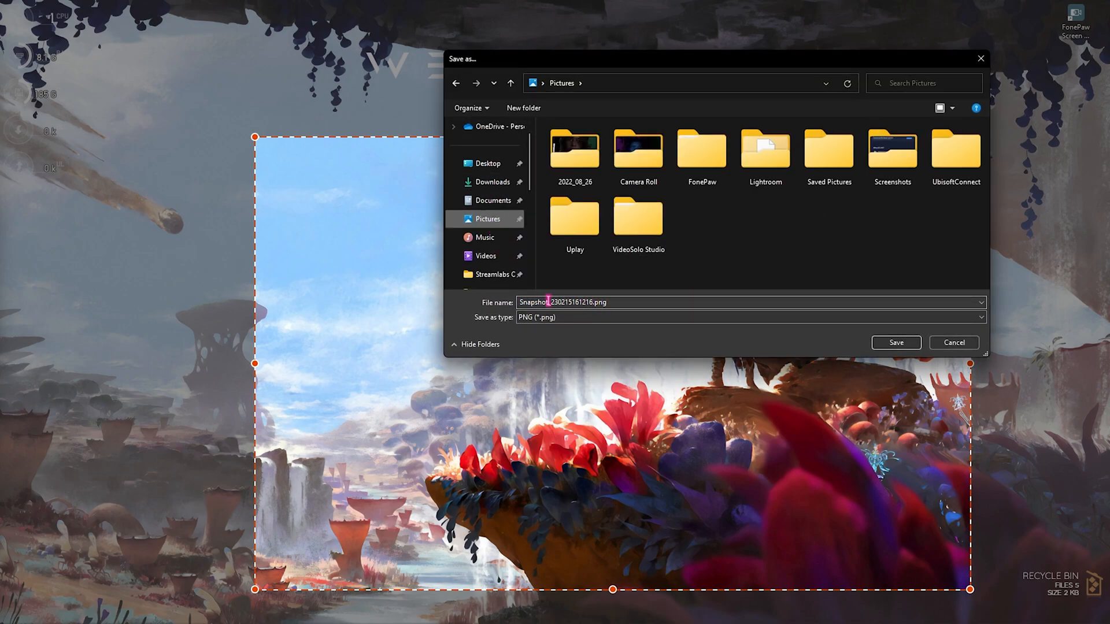
{"action": "left_click", "coordinate": [895, 343]}
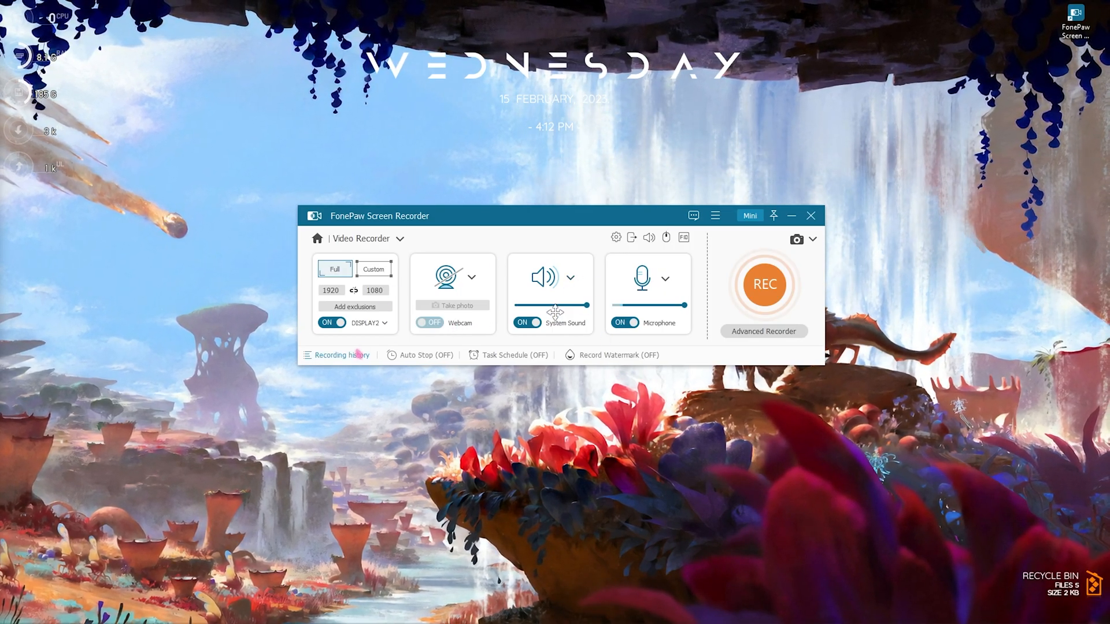
Glance at recording history and advanced options, then dismiss the tip and finish the clip preview
{"action": "left_click", "coordinate": [343, 355]}
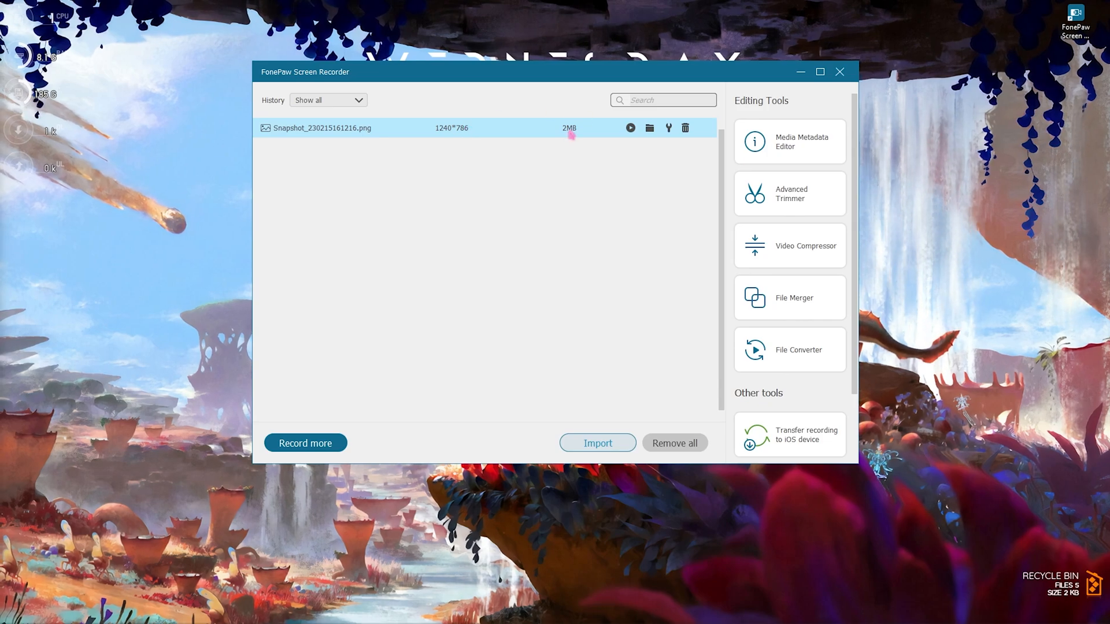
{"action": "mouse_move", "coordinate": [577, 166]}
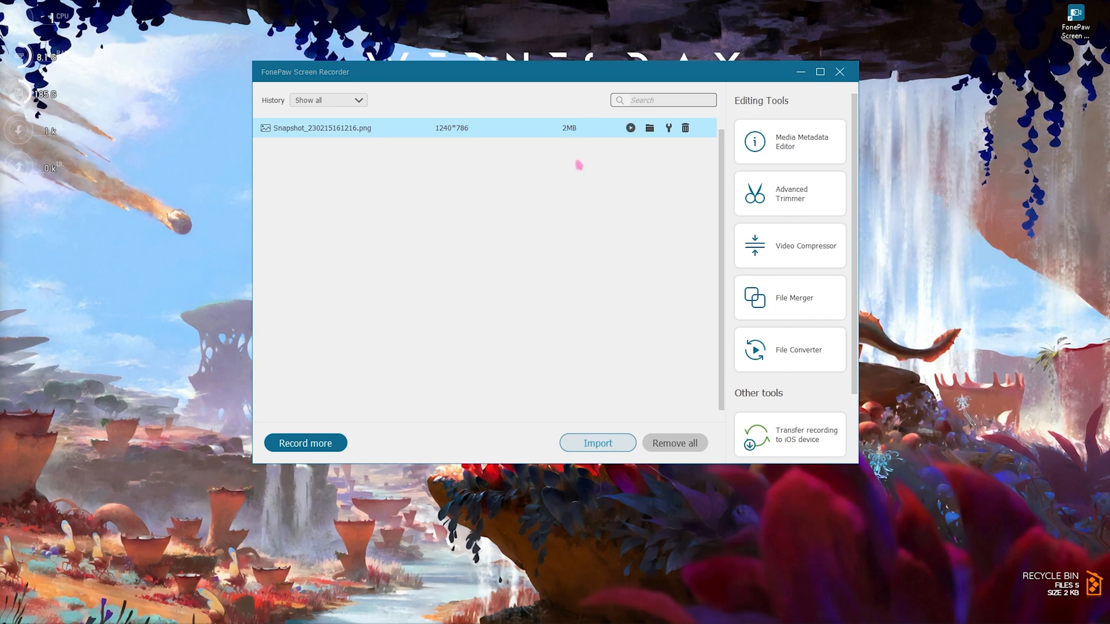
{"action": "left_click", "coordinate": [630, 128]}
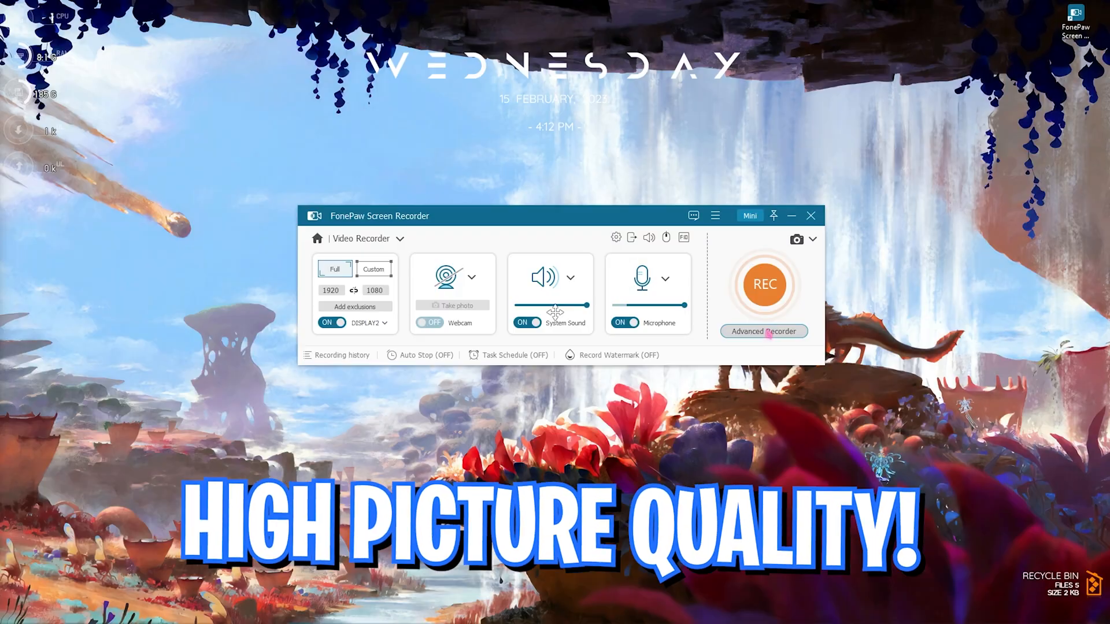
{"action": "left_click", "coordinate": [763, 331]}
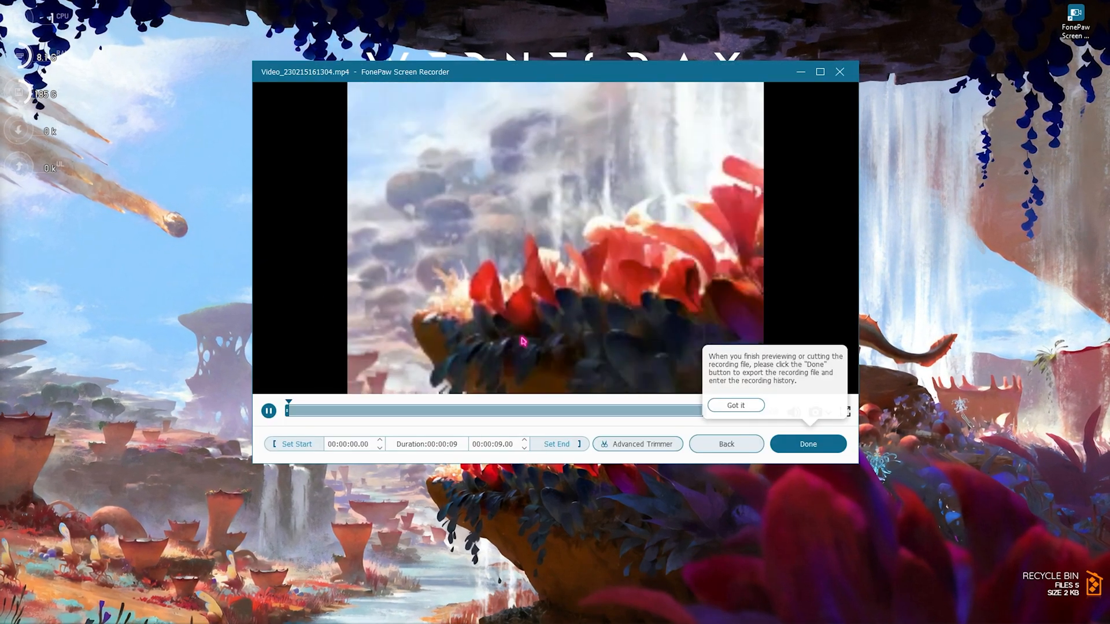
{"action": "left_click", "coordinate": [735, 405]}
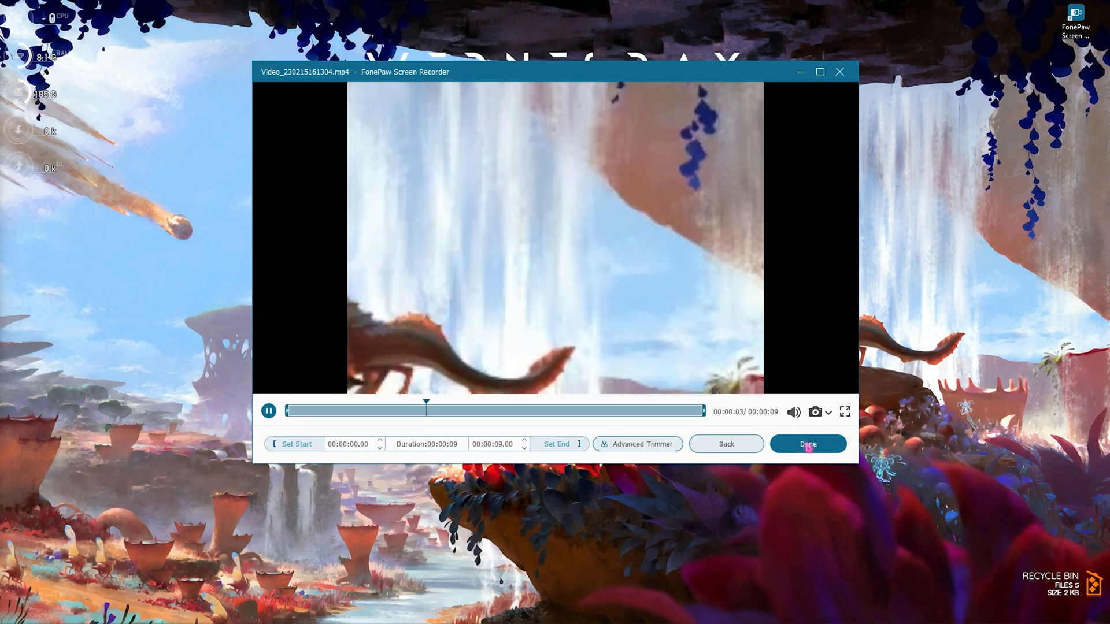
{"action": "left_click", "coordinate": [807, 444]}
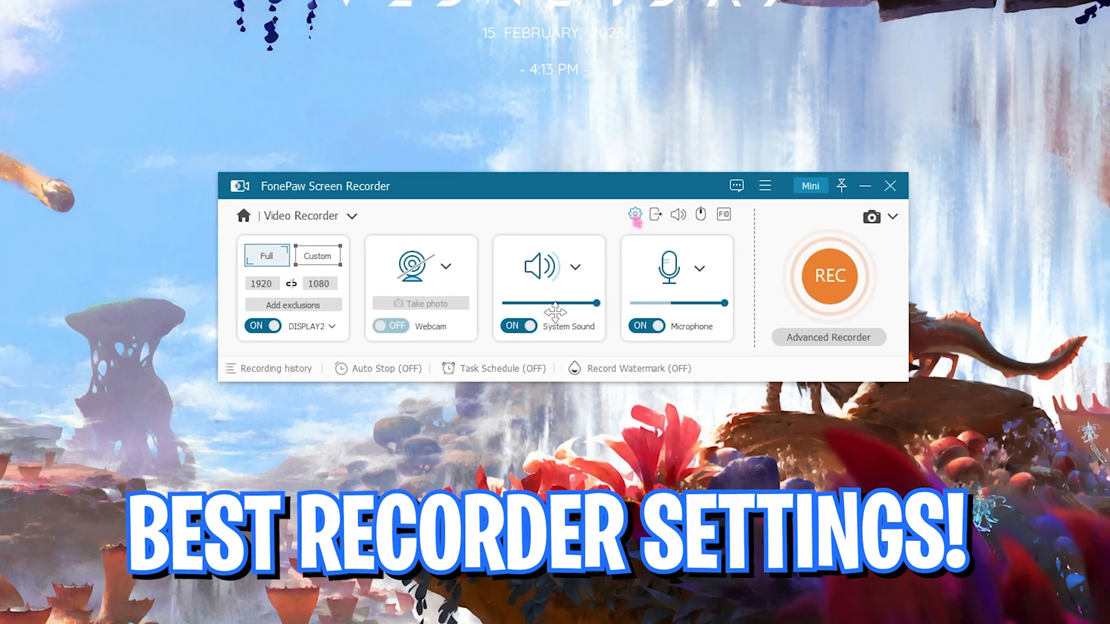
Open Preferences at Output settings, keeping PNG as the screenshot format
{"action": "left_click", "coordinate": [634, 214]}
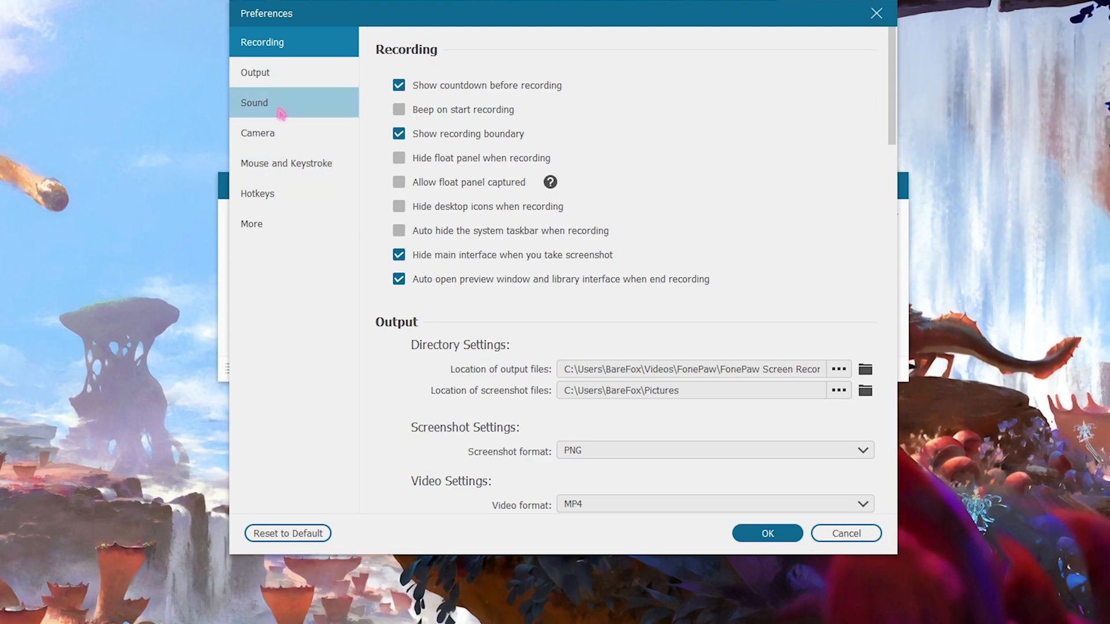
{"action": "left_click", "coordinate": [254, 72]}
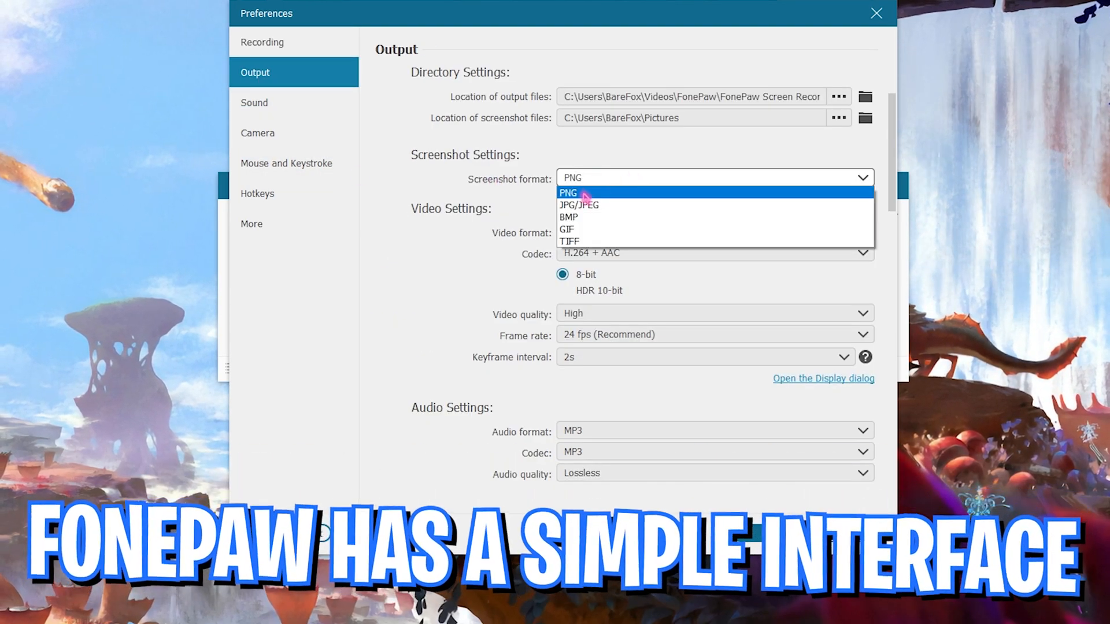
{"action": "left_click", "coordinate": [568, 192]}
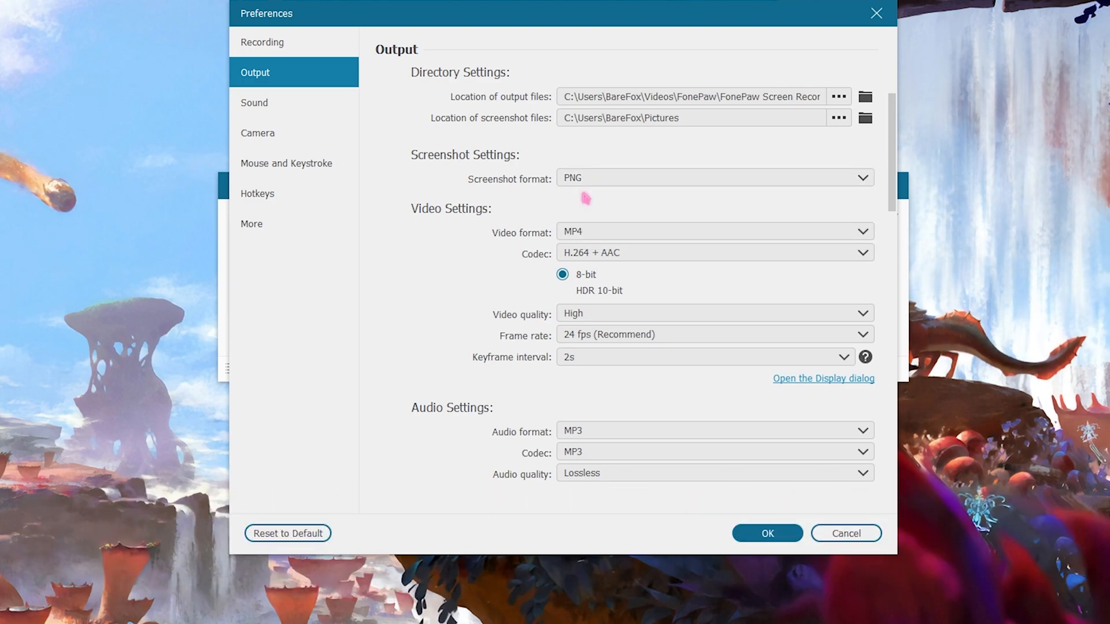
{"action": "scroll", "scroll_direction": "down", "scroll_amount": 3}
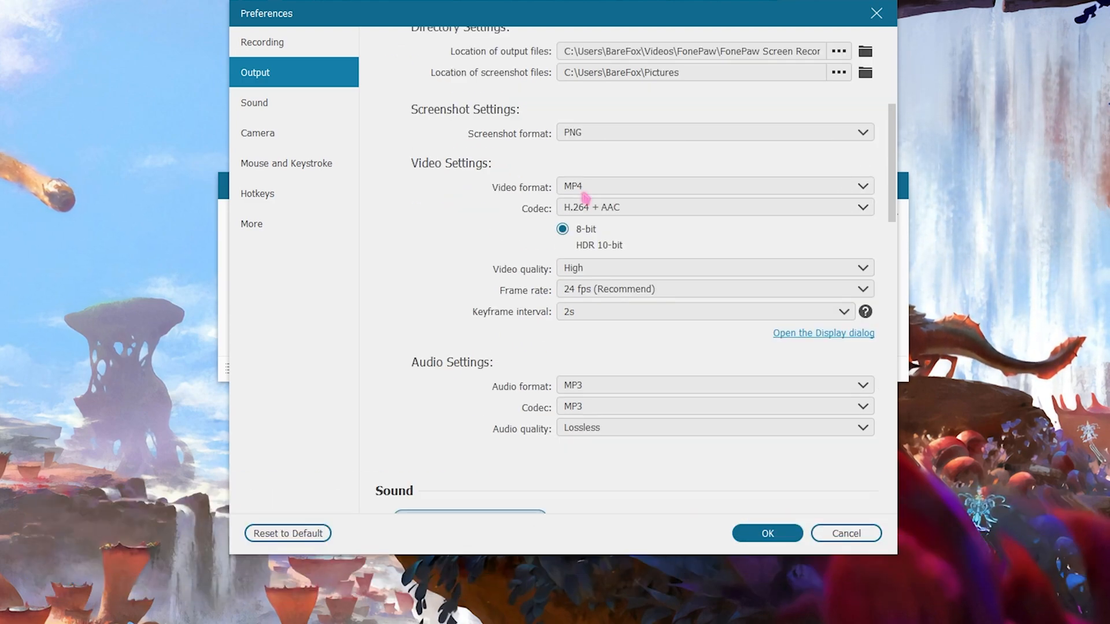
{"action": "mouse_move", "coordinate": [578, 222]}
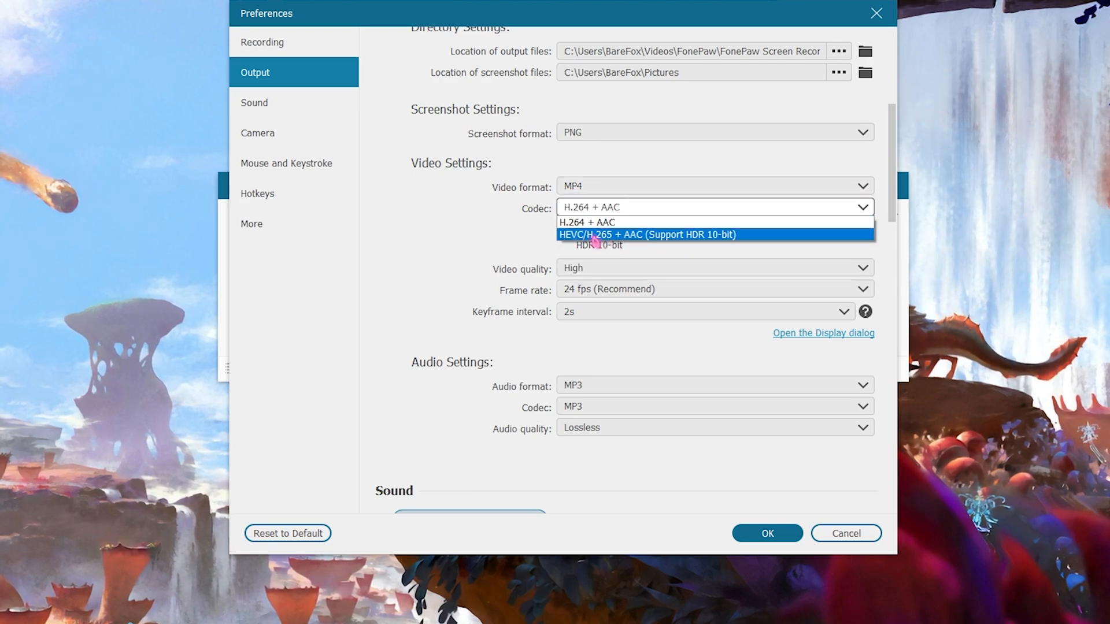
Set HEVC/H.265 codec, HDR 10-bit, Lossless video quality, 60 fps, keeping Lossless audio
{"action": "left_click", "coordinate": [645, 235]}
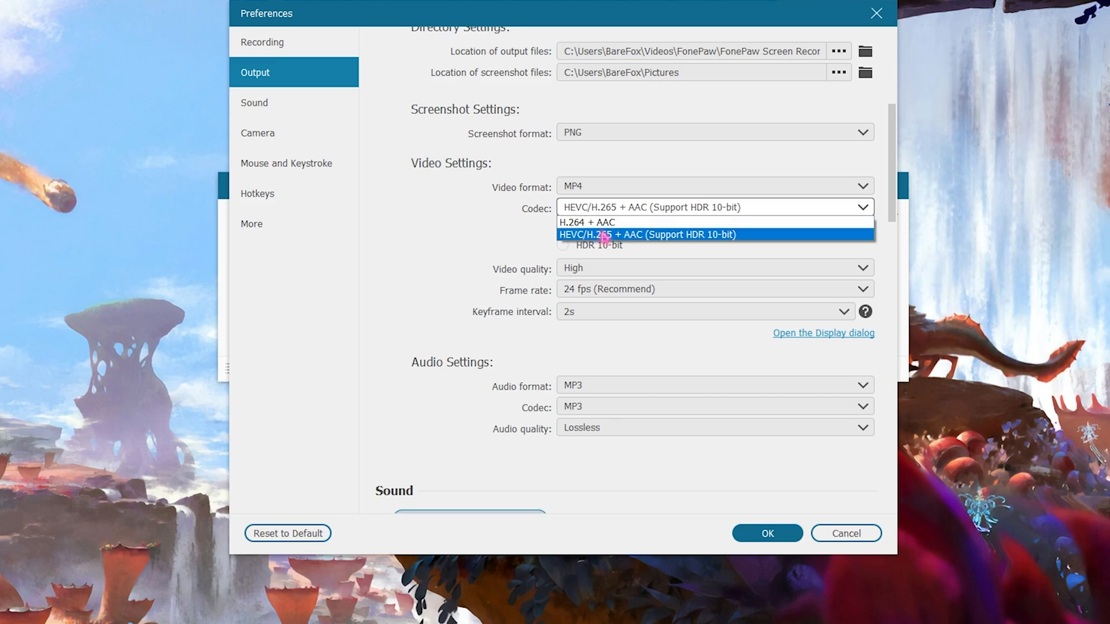
{"action": "left_click", "coordinate": [646, 234]}
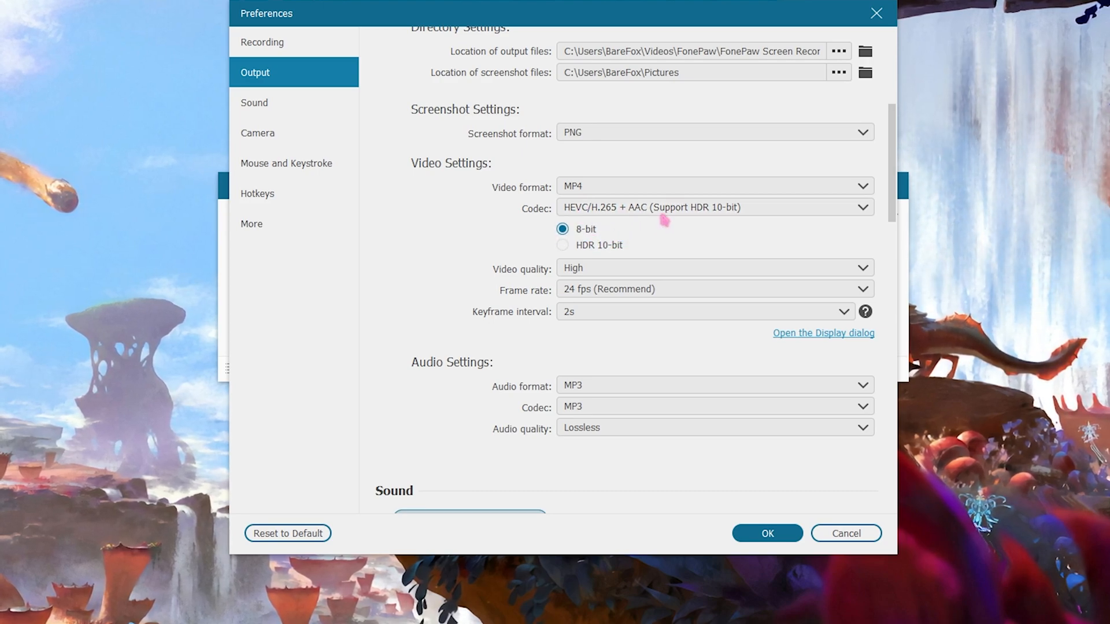
{"action": "left_click", "coordinate": [562, 245]}
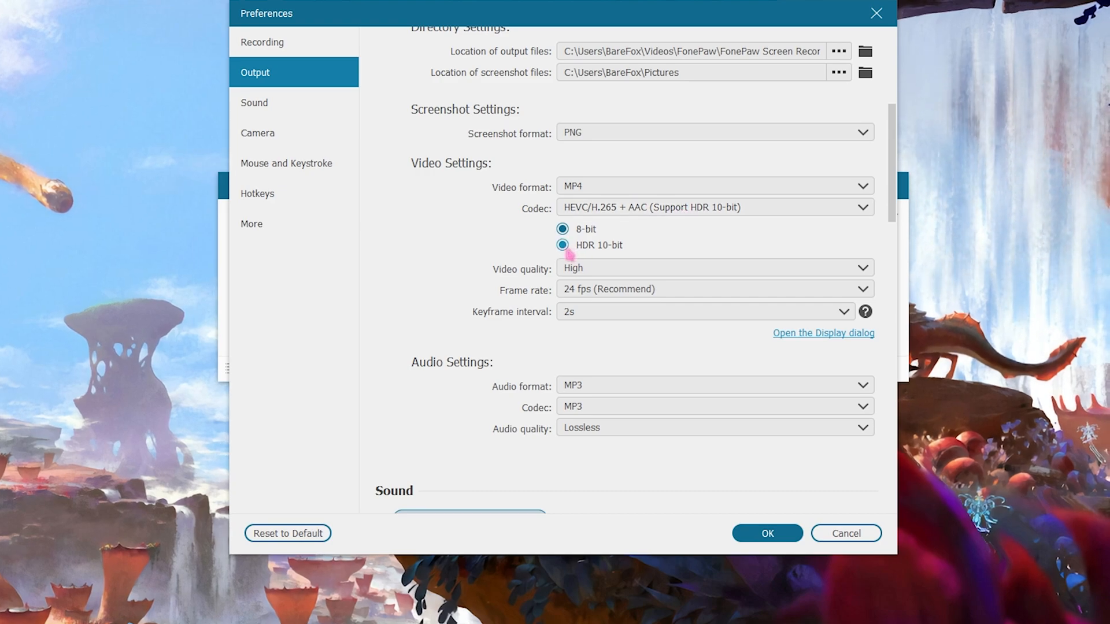
{"action": "left_click", "coordinate": [562, 245]}
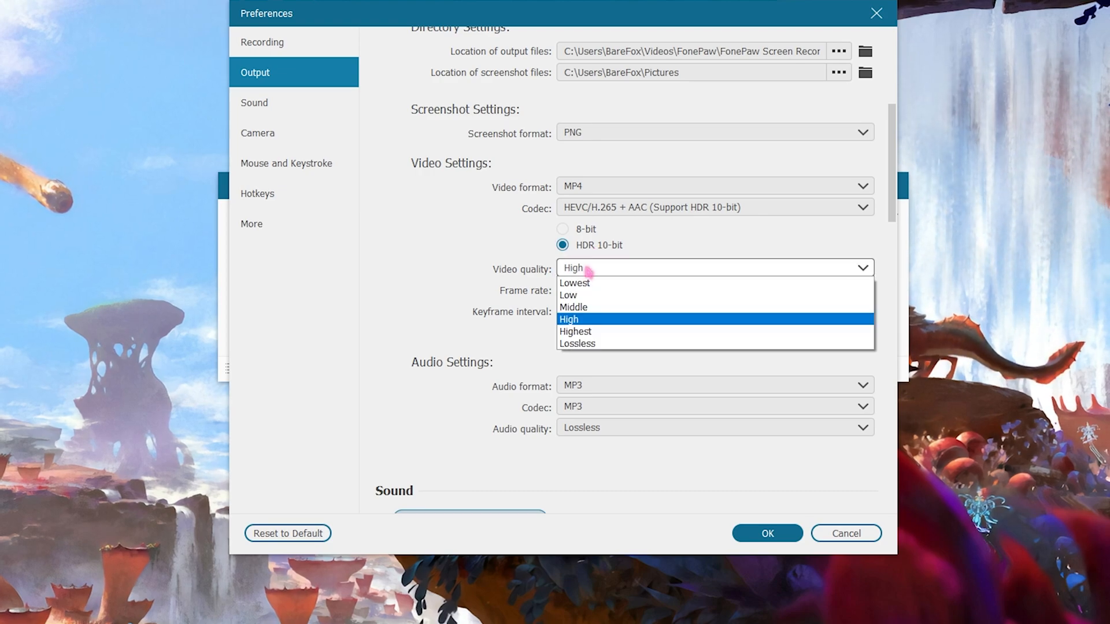
{"action": "mouse_move", "coordinate": [572, 306]}
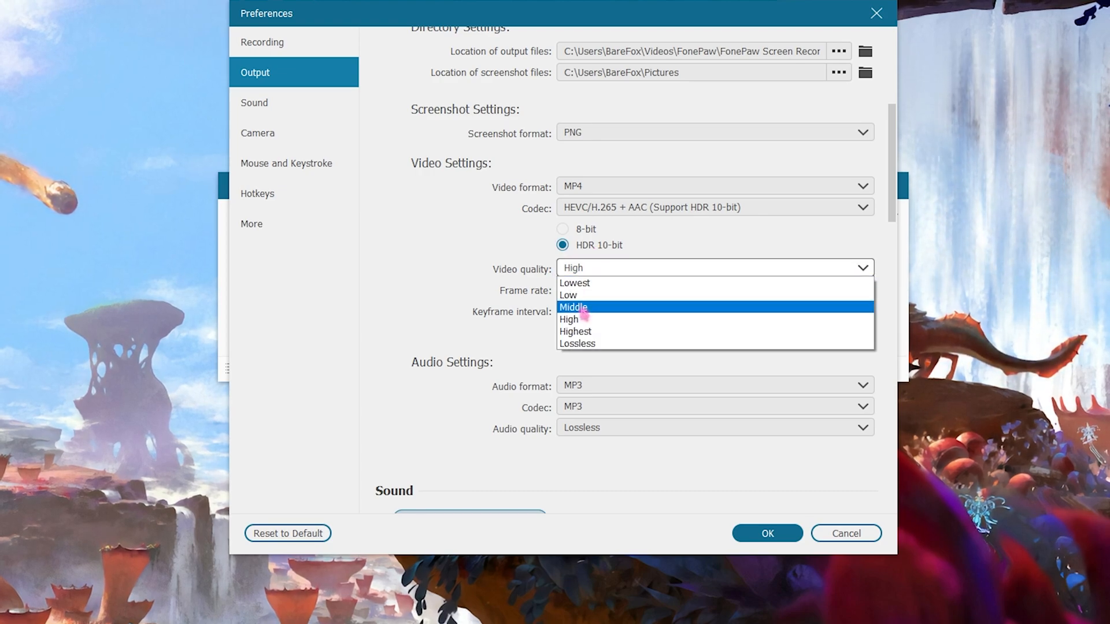
{"action": "mouse_move", "coordinate": [570, 319]}
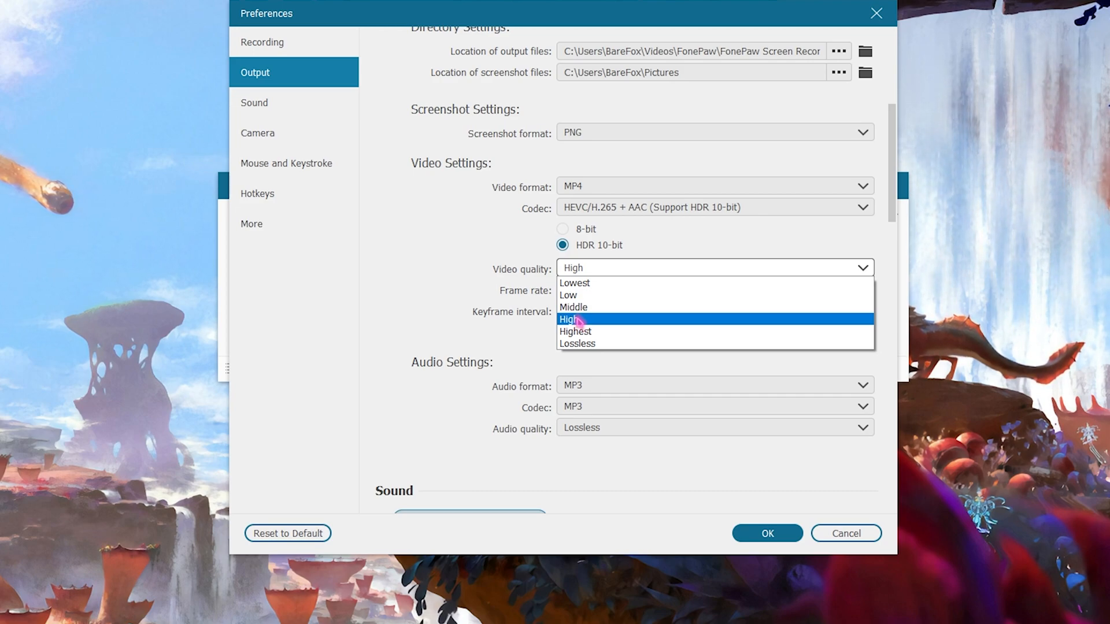
{"action": "mouse_move", "coordinate": [597, 337]}
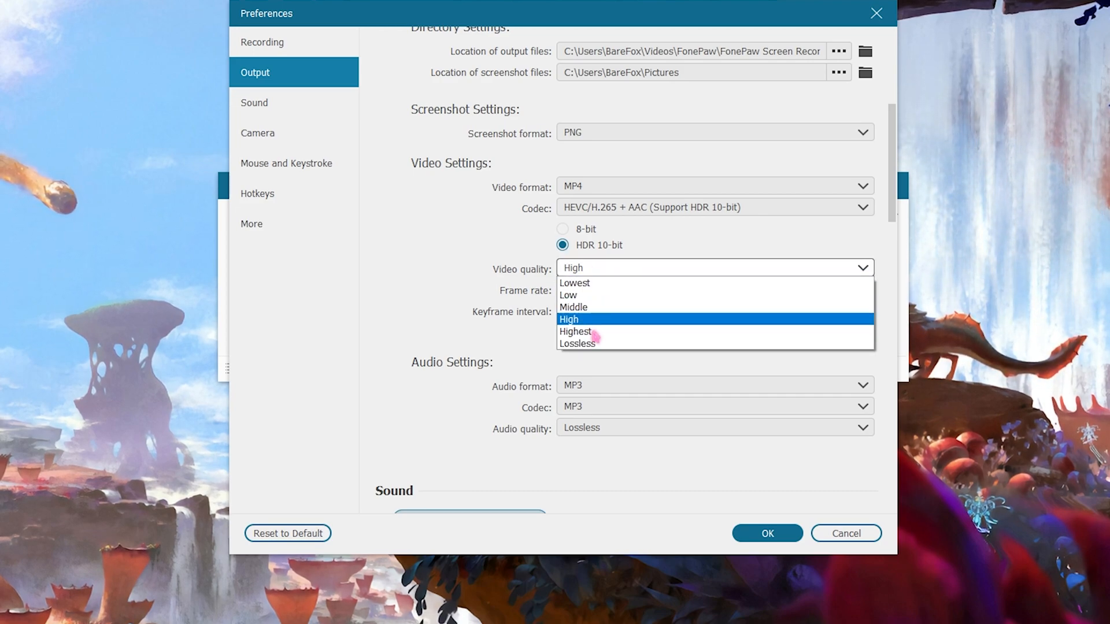
{"action": "left_click", "coordinate": [576, 343]}
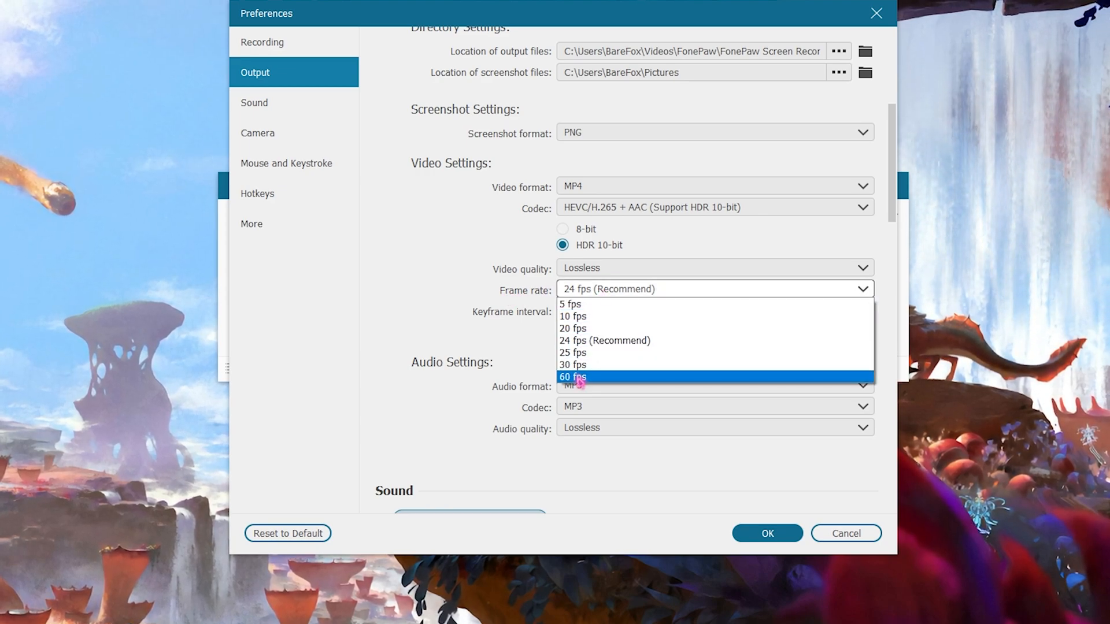
{"action": "left_click", "coordinate": [573, 377]}
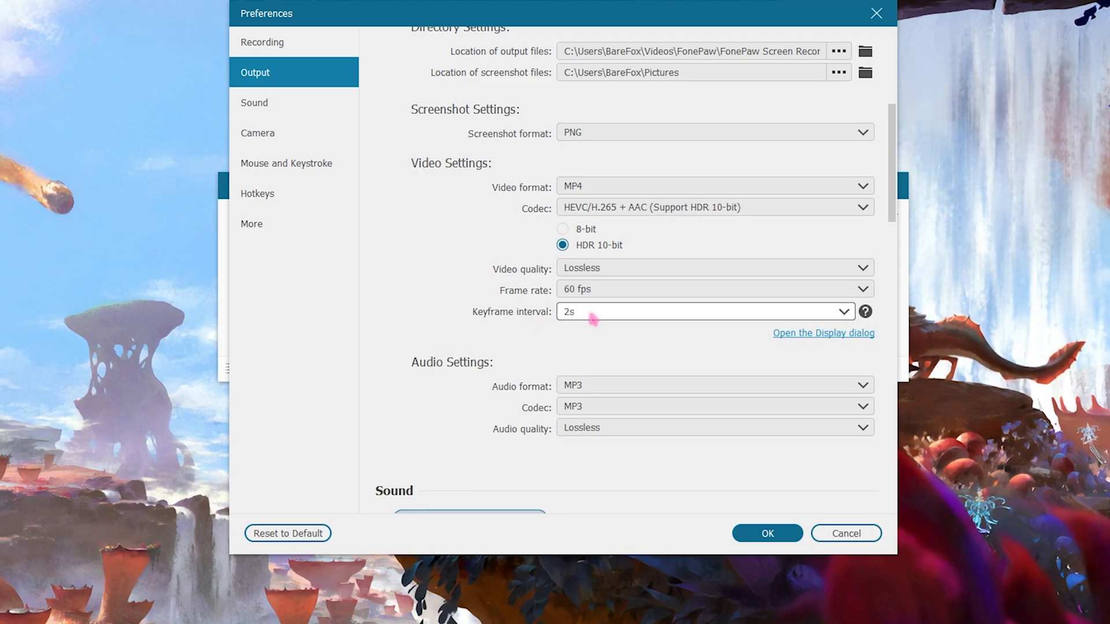
{"action": "scroll", "scroll_direction": "down", "scroll_amount": 3}
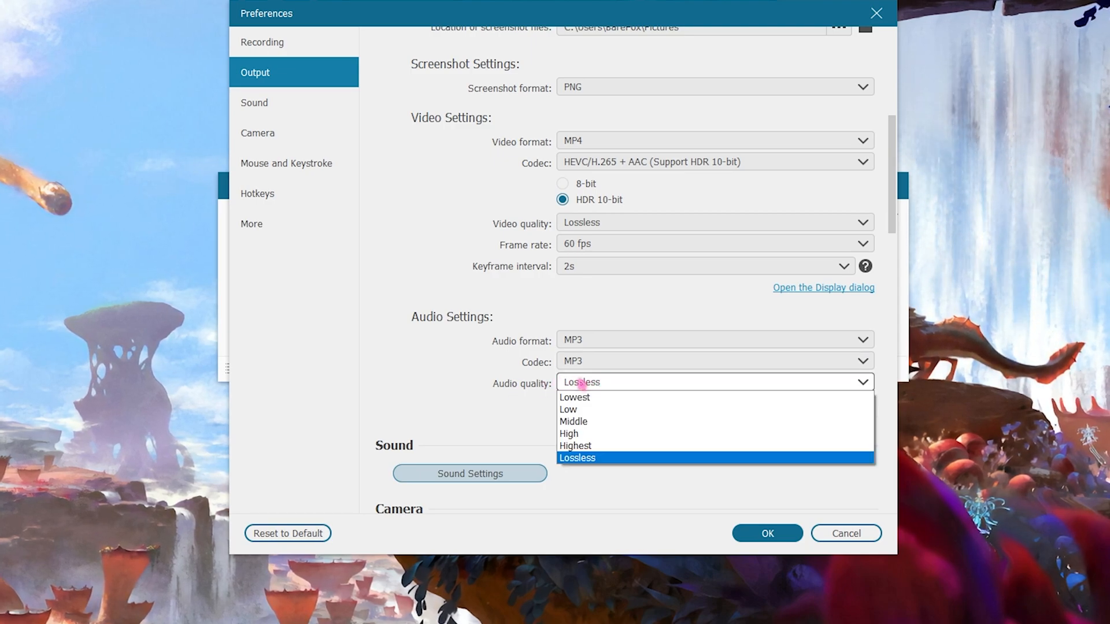
{"action": "left_click", "coordinate": [251, 224]}
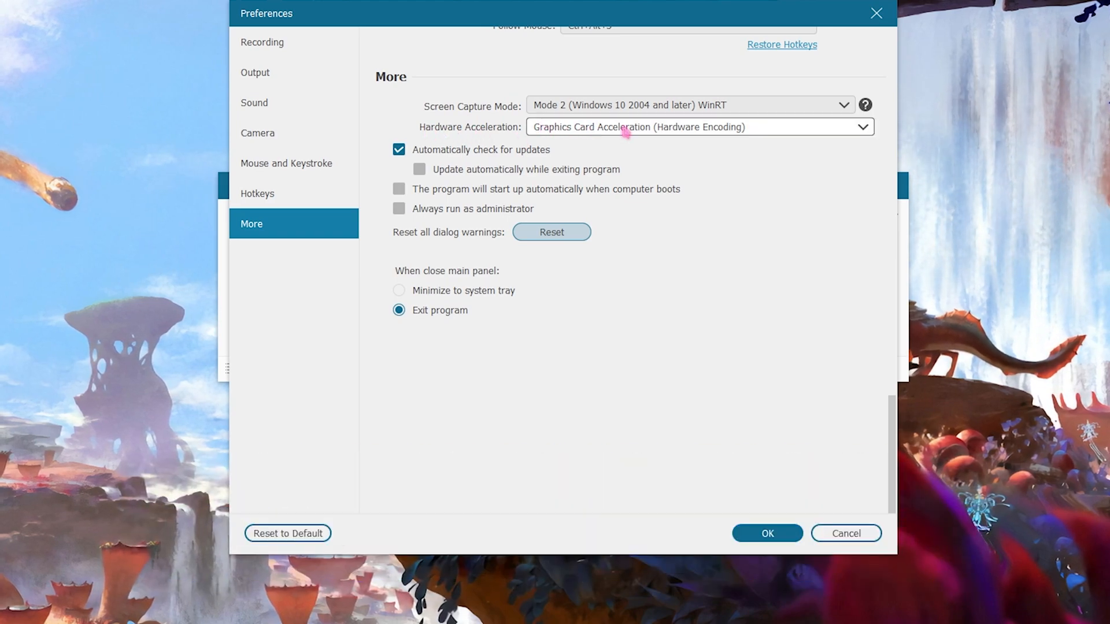
Keep hardware acceleration encoding on the Graphics Card
{"action": "left_click", "coordinate": [862, 126]}
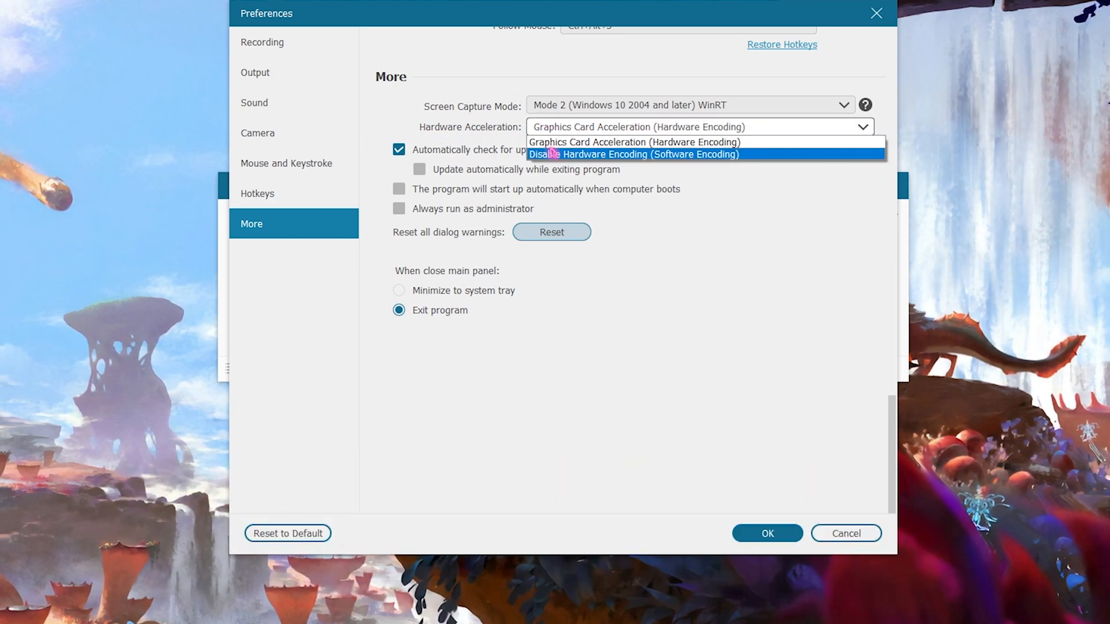
{"action": "left_click", "coordinate": [633, 142]}
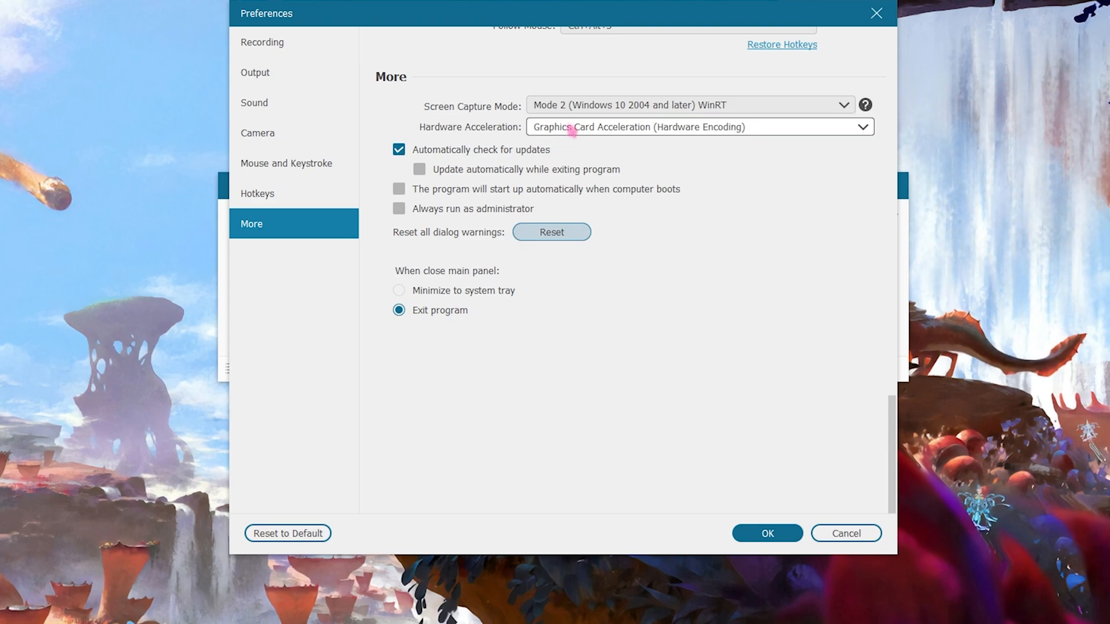
{"action": "left_click", "coordinate": [860, 127]}
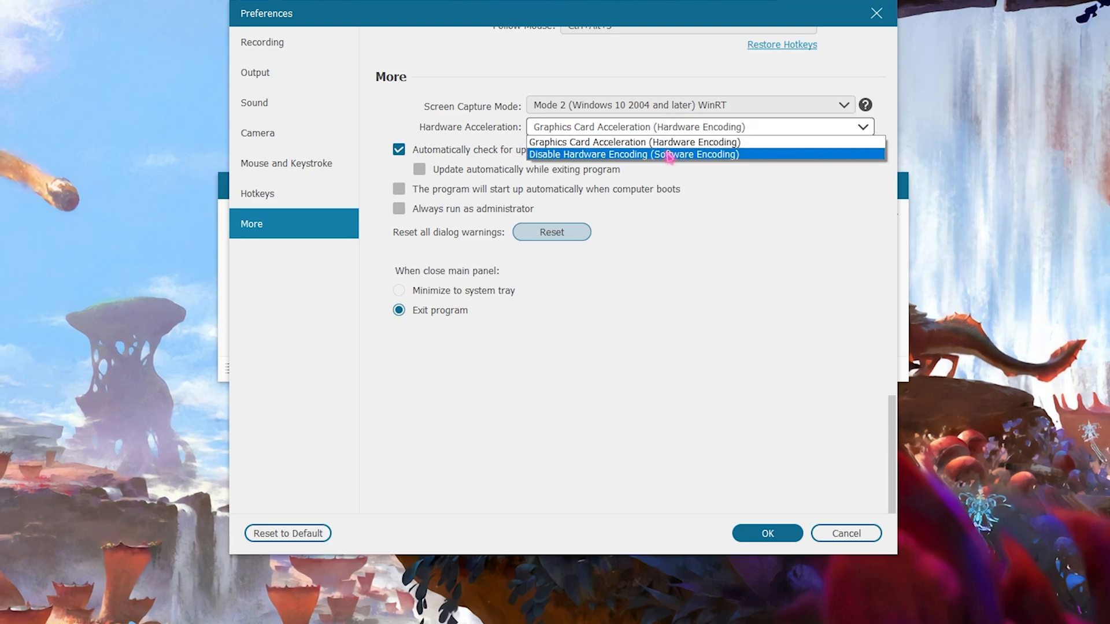
{"action": "left_click", "coordinate": [634, 143]}
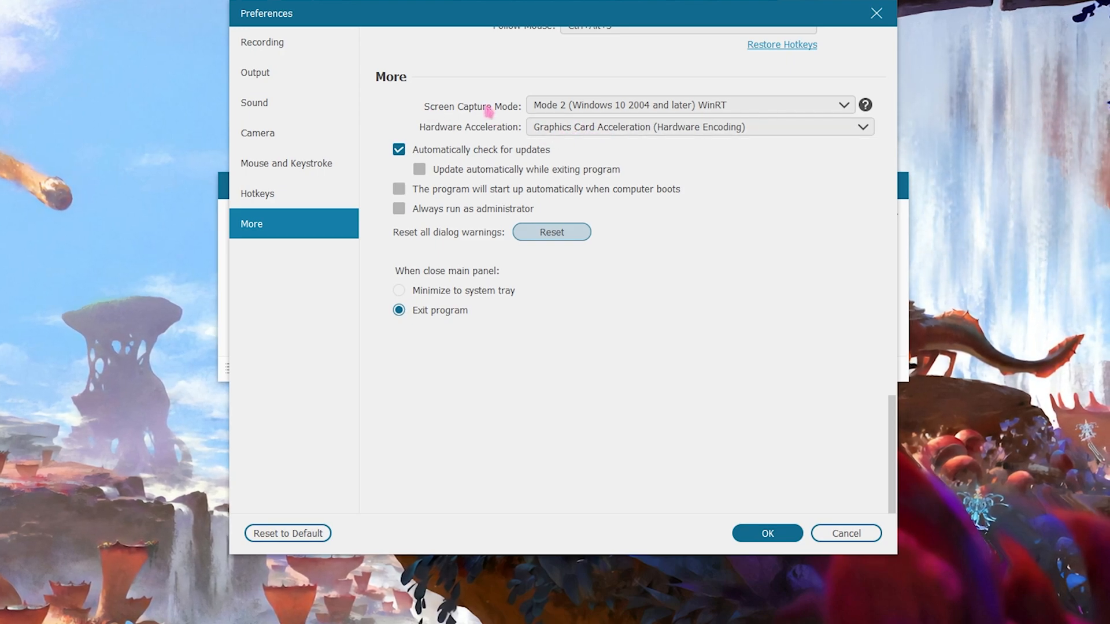
Keep Mode 2 WinRT capture, tick Always run as administrator, and view Hotkeys settings
{"action": "left_click", "coordinate": [841, 104]}
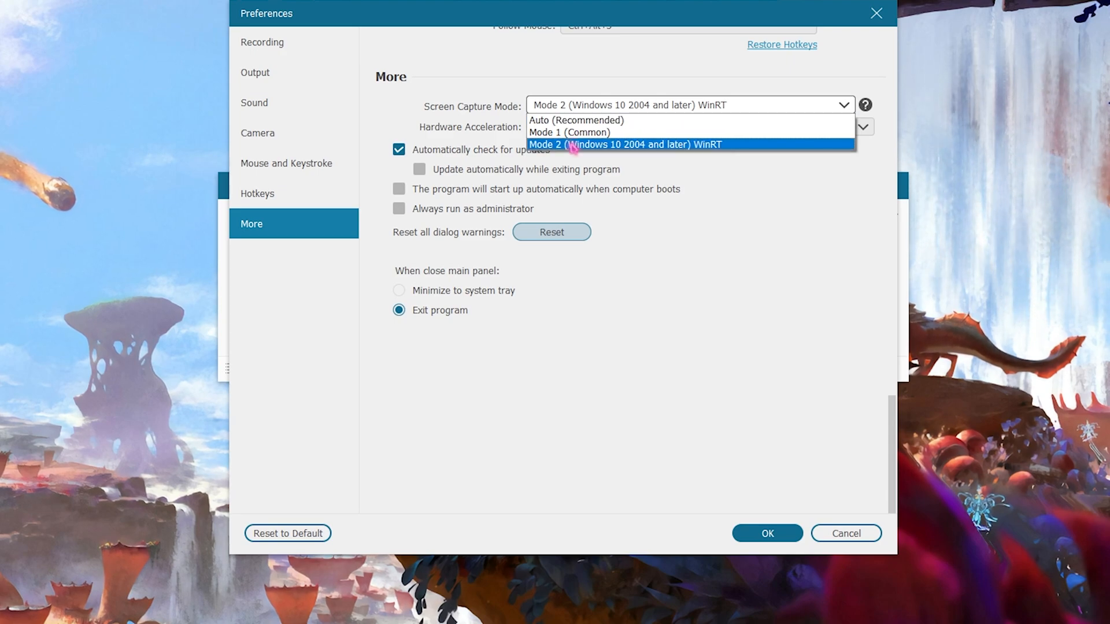
{"action": "left_click", "coordinate": [624, 144]}
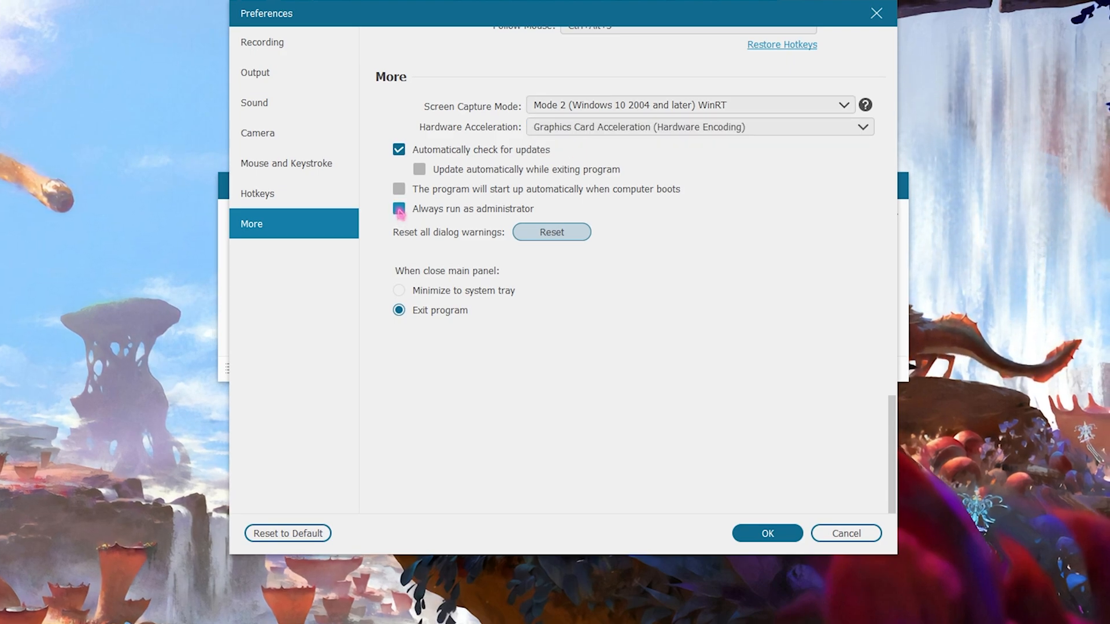
{"action": "left_click", "coordinate": [398, 208]}
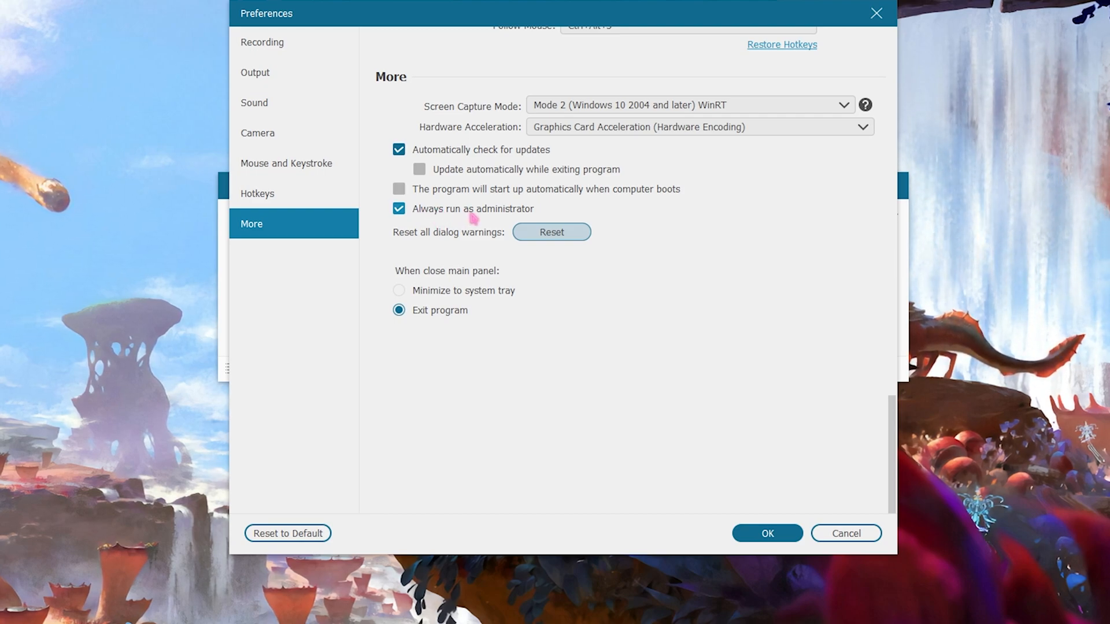
{"action": "left_click", "coordinate": [257, 193]}
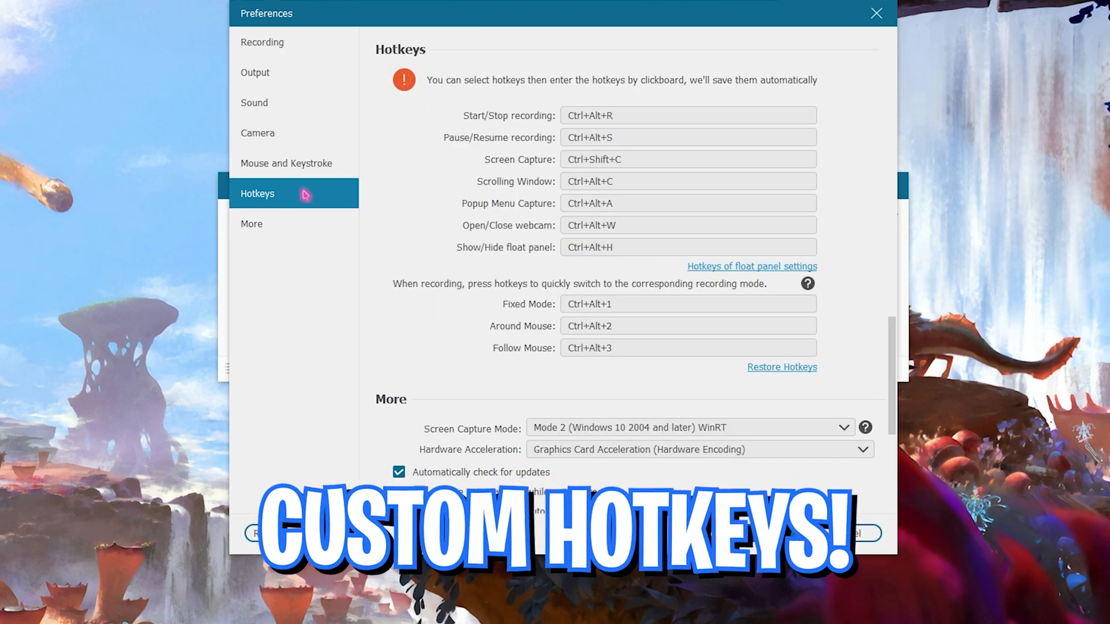
{"action": "scroll", "scroll_direction": "up", "scroll_amount": 3}
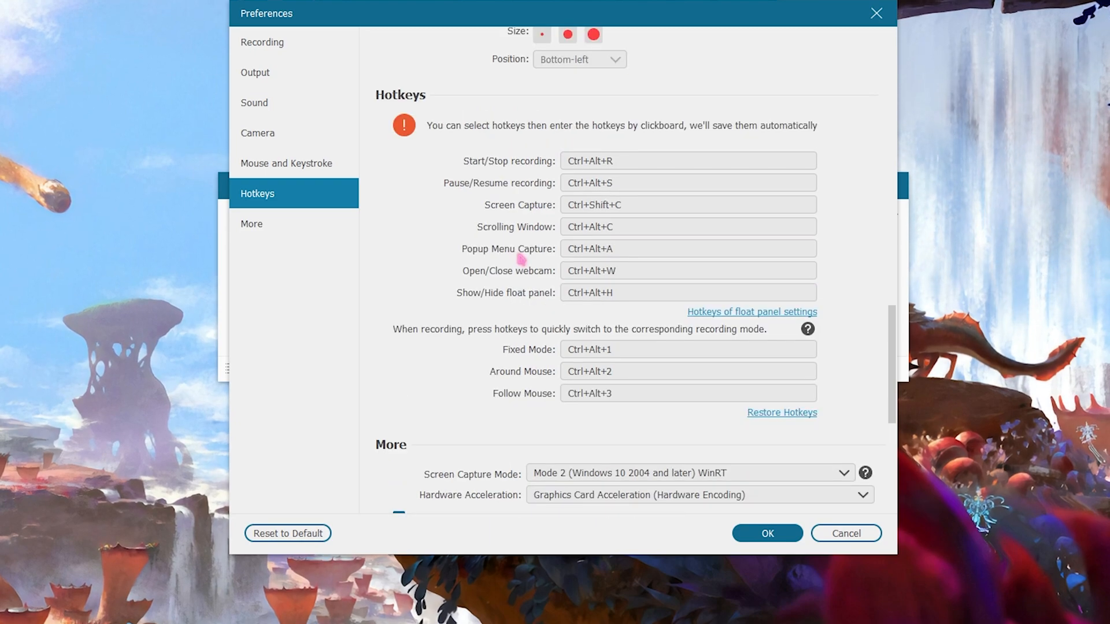
{"action": "mouse_move", "coordinate": [595, 134]}
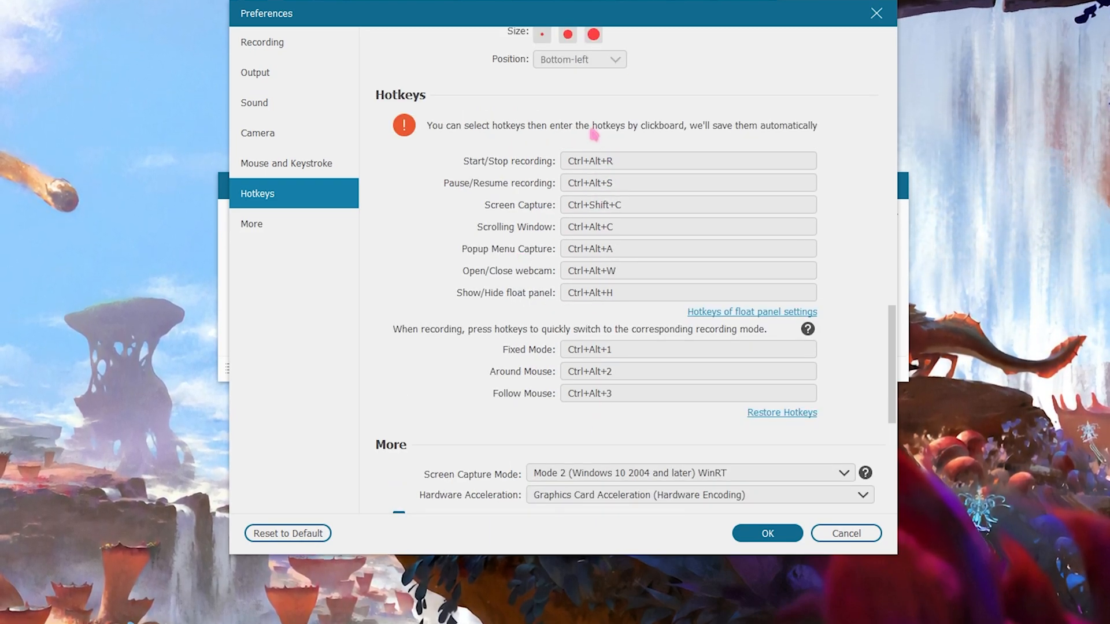
{"action": "left_click", "coordinate": [686, 183]}
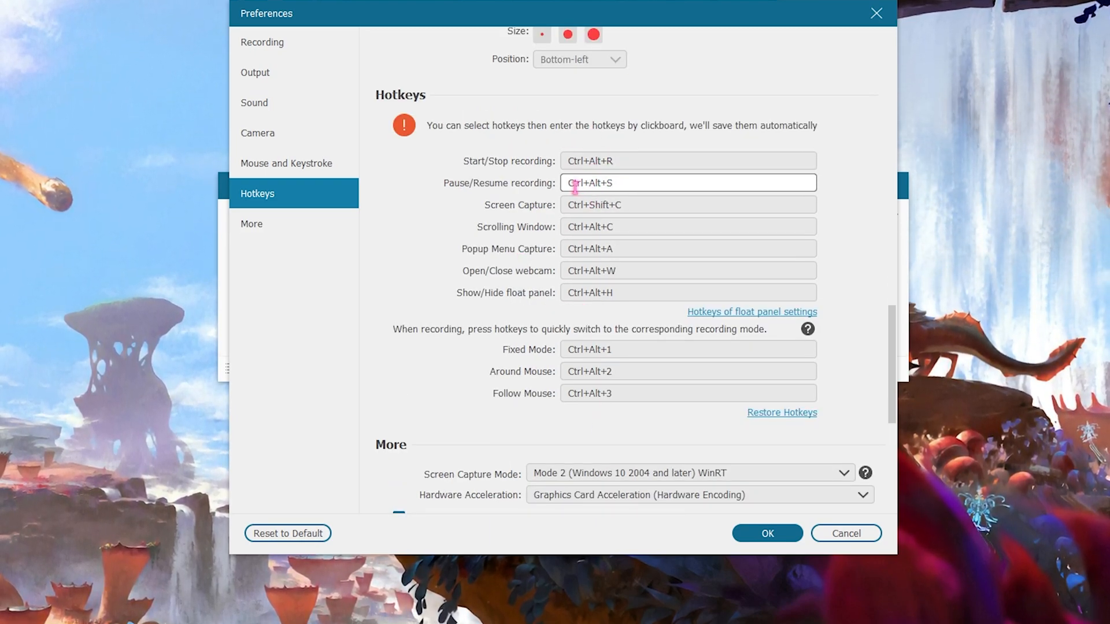
{"action": "left_click", "coordinate": [687, 204]}
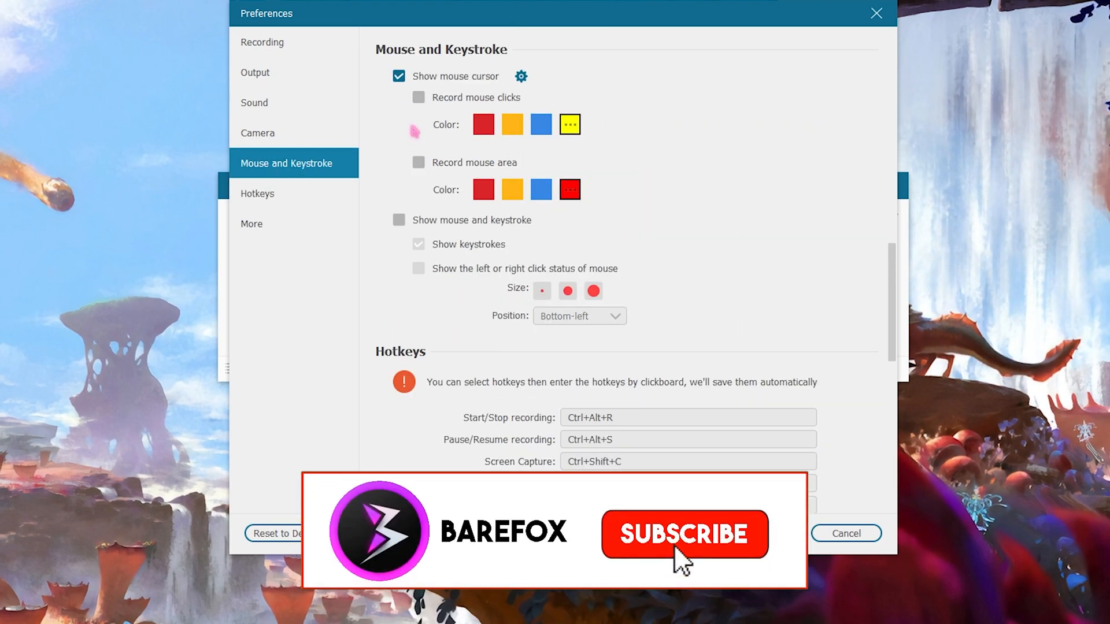
Tick Record mouse clicks in the Mouse and Keystroke preferences
{"action": "left_click", "coordinate": [684, 534]}
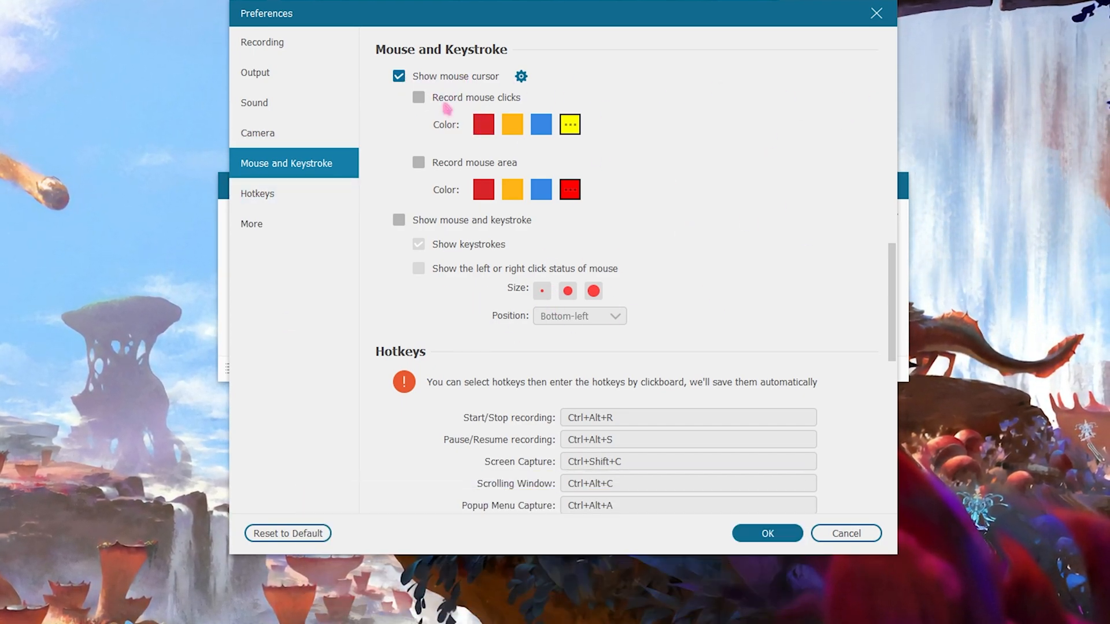
{"action": "left_click", "coordinate": [417, 97]}
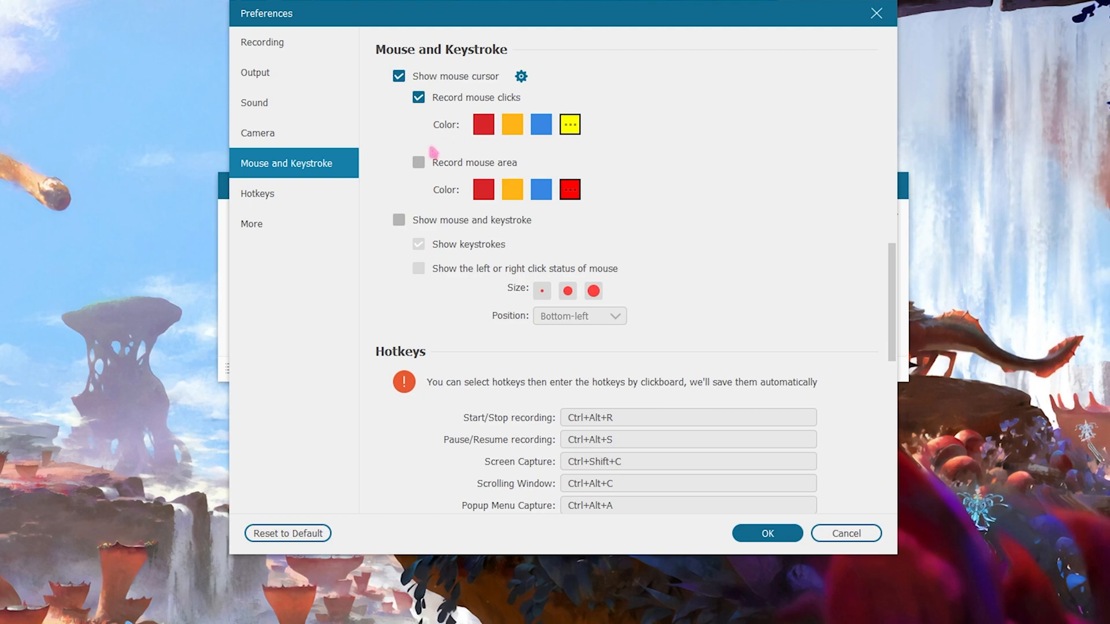
{"action": "left_click", "coordinate": [418, 163]}
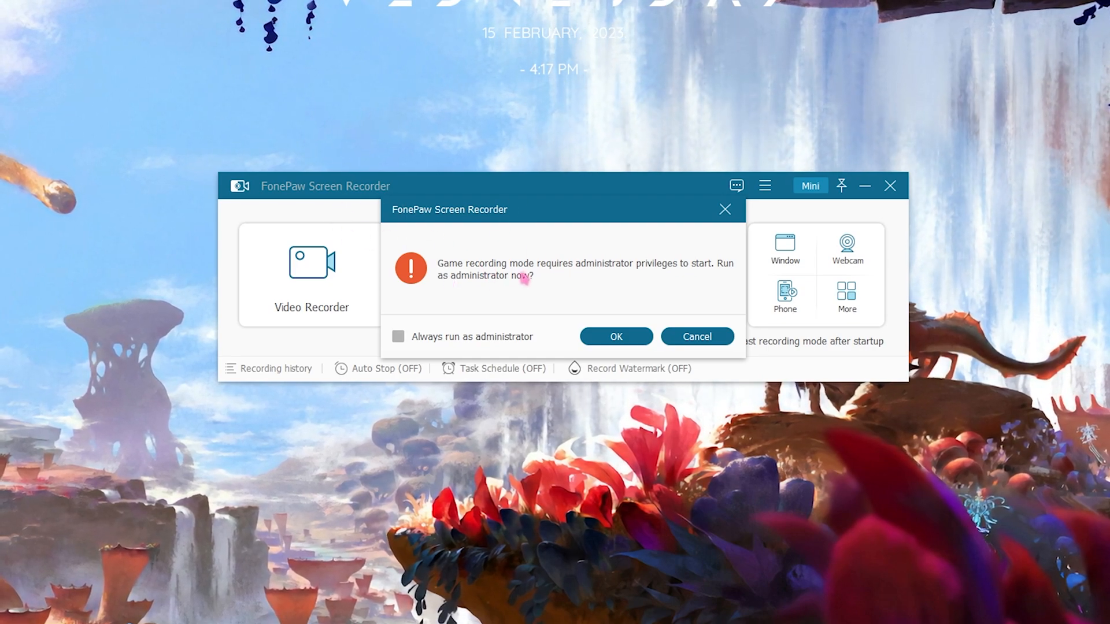
Confirm always running as administrator, select Fortnite as the game, and start REC
{"action": "left_click", "coordinate": [397, 337]}
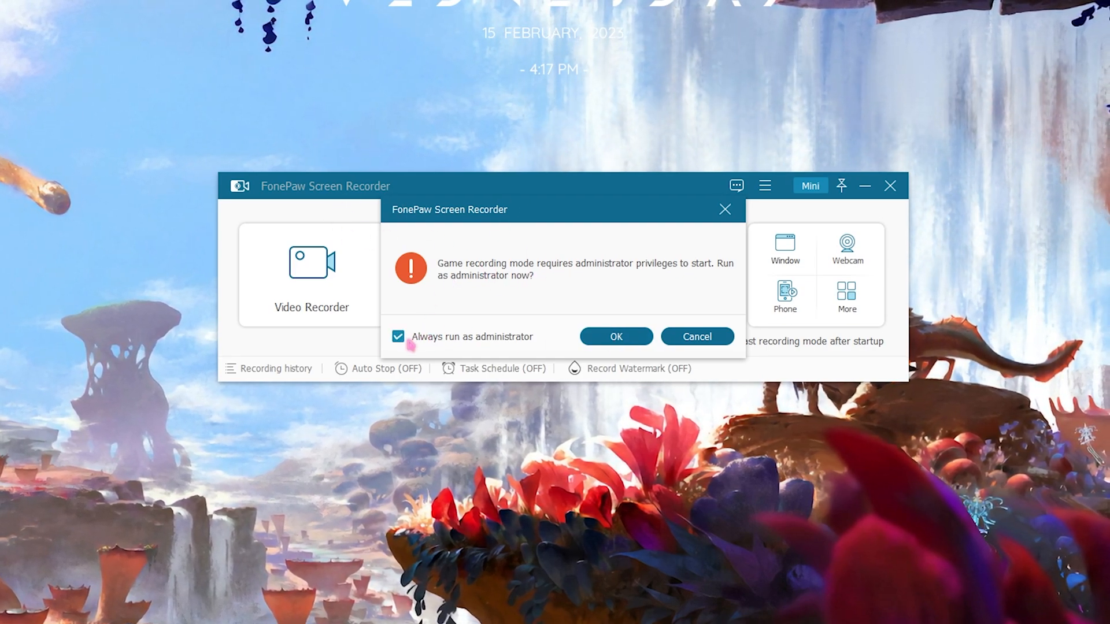
{"action": "left_click", "coordinate": [614, 336]}
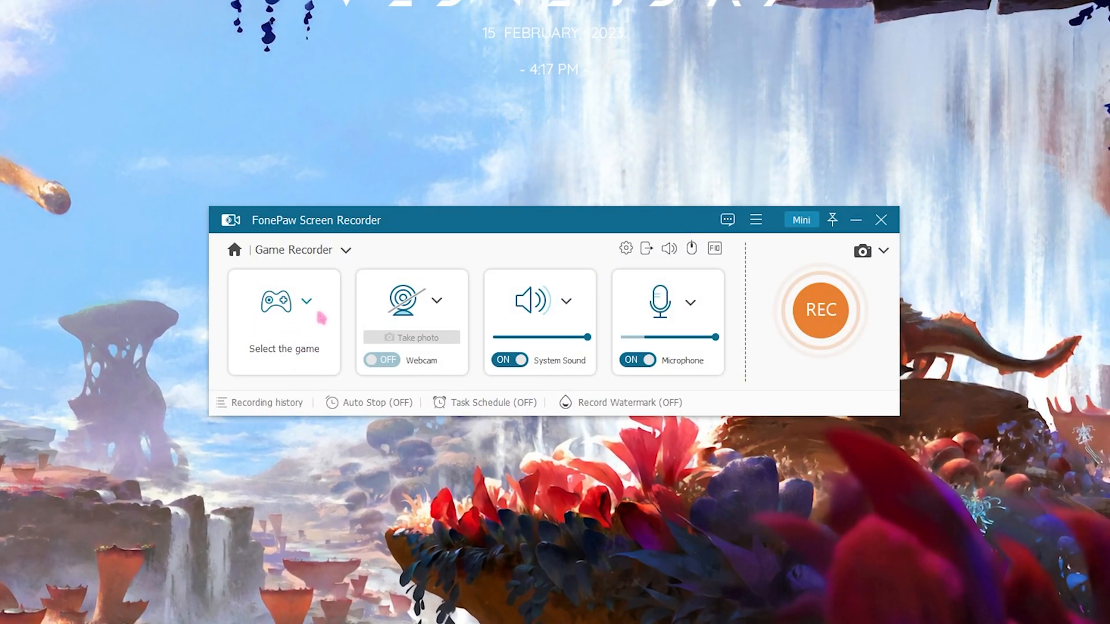
{"action": "left_click", "coordinate": [307, 302]}
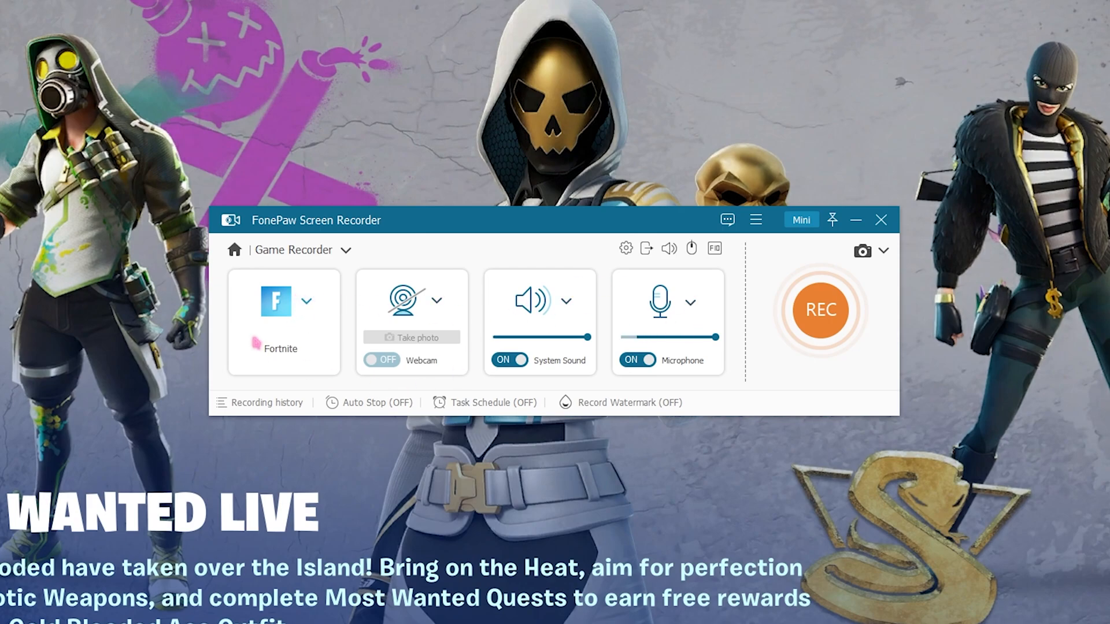
{"action": "mouse_move", "coordinate": [644, 319]}
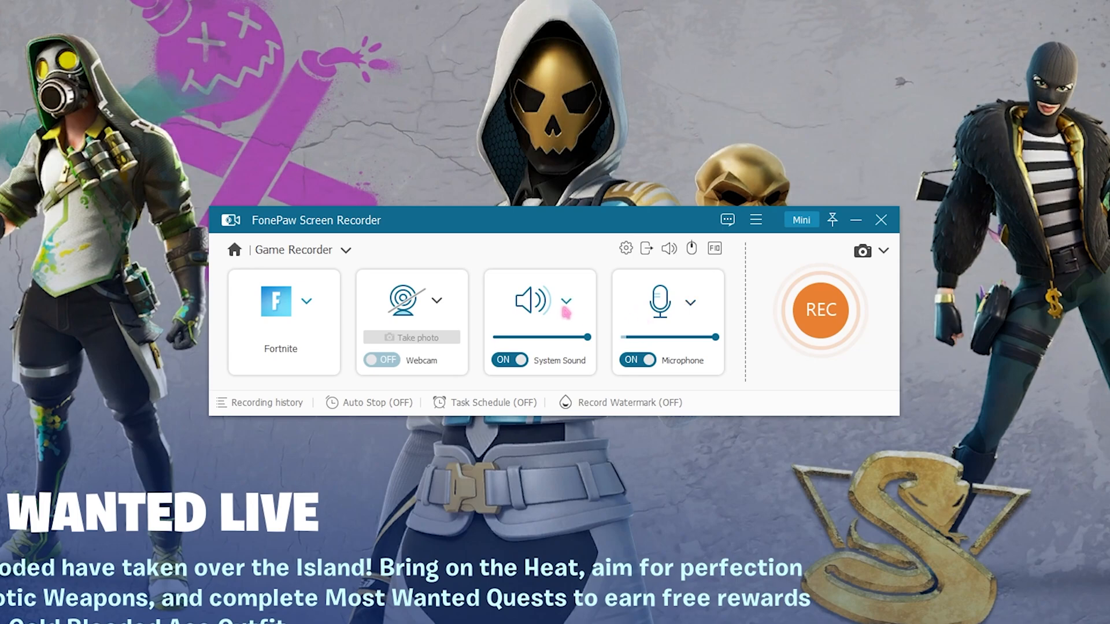
{"action": "mouse_move", "coordinate": [820, 310]}
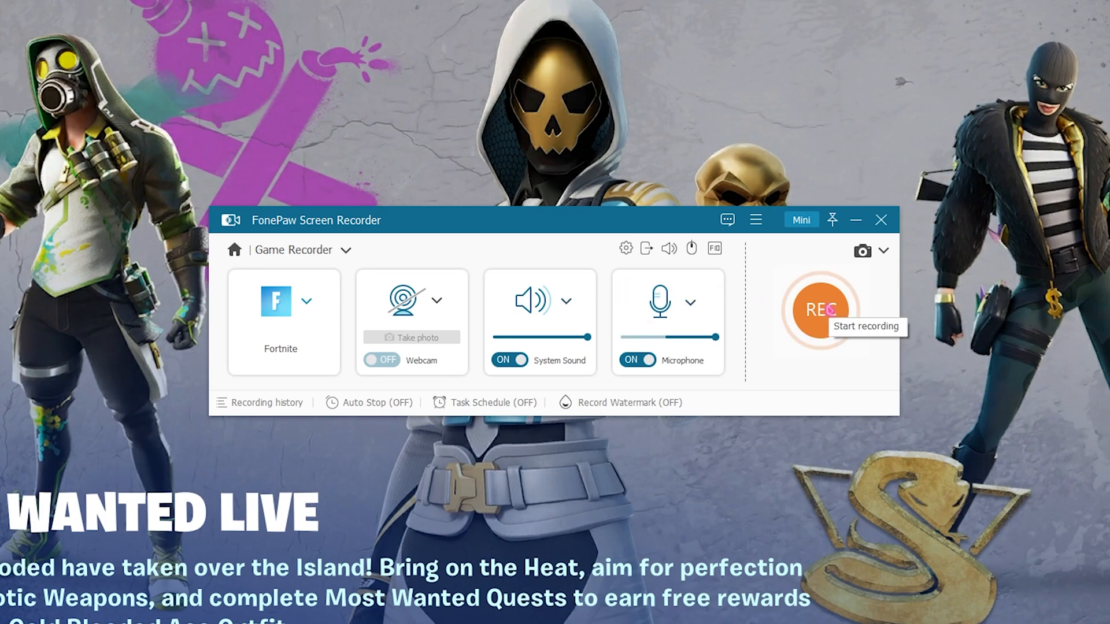
{"action": "left_click", "coordinate": [820, 310]}
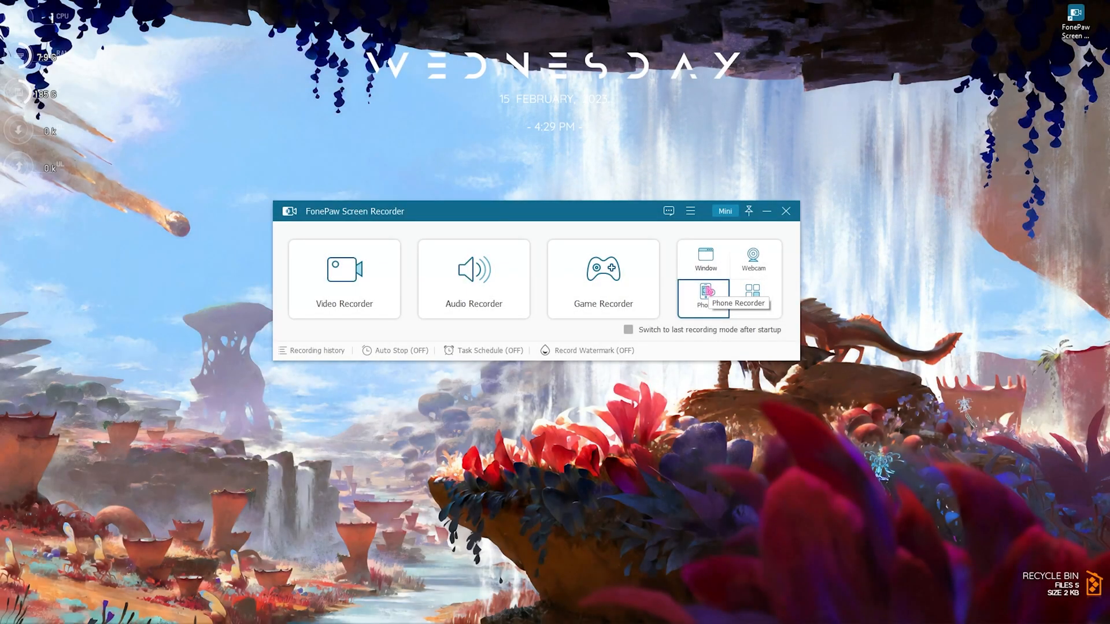
{"action": "mouse_move", "coordinate": [753, 258]}
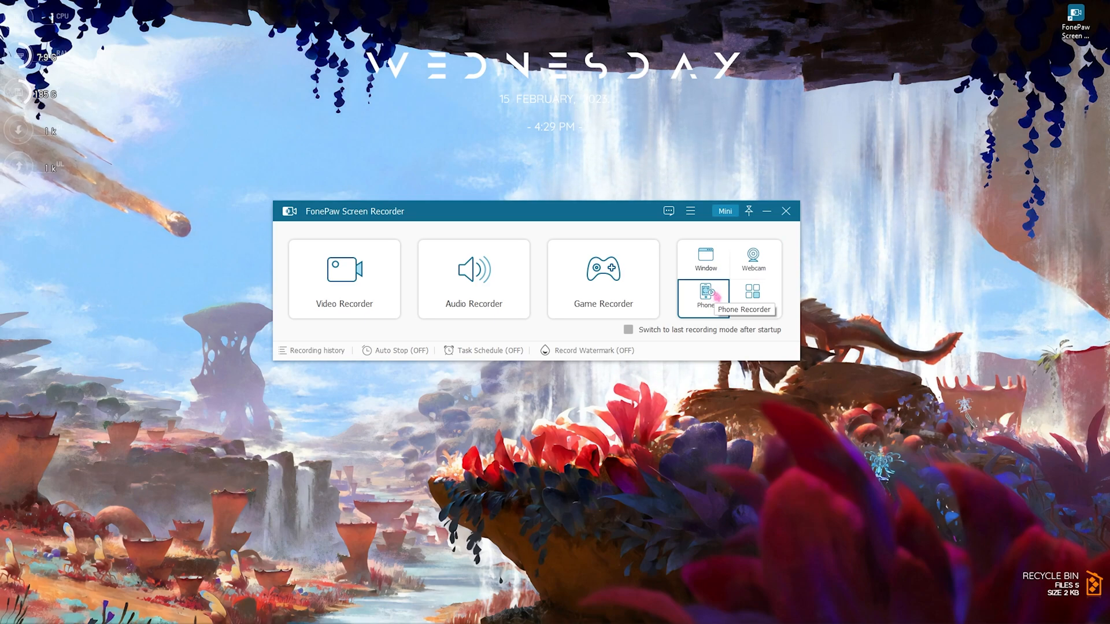
{"action": "left_click", "coordinate": [753, 297]}
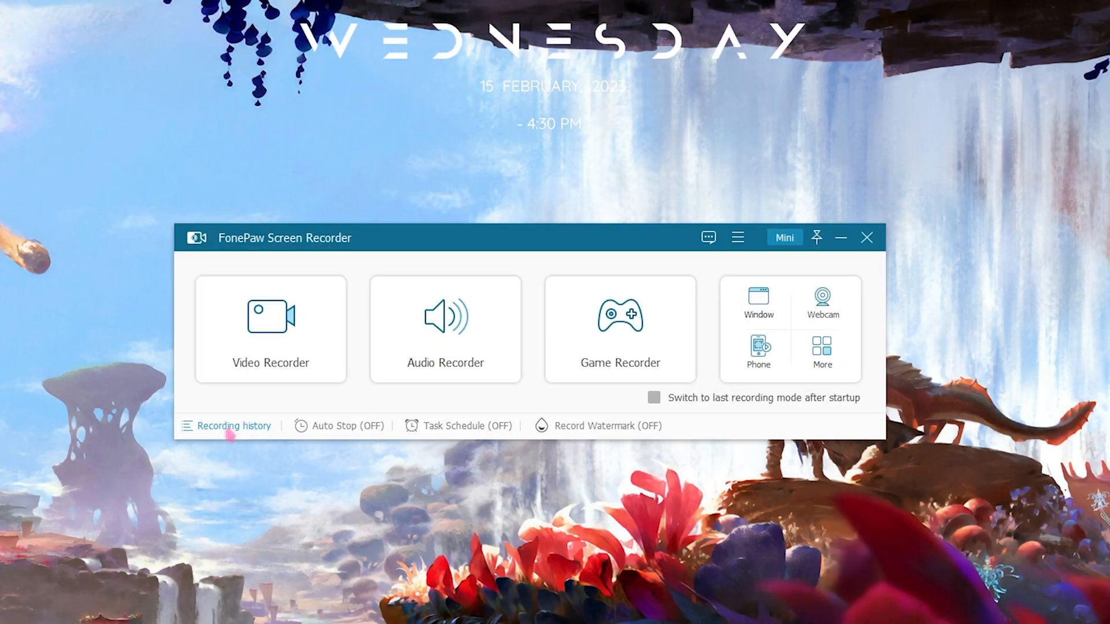
Open Recording history and scroll through its Editing Tools and Other tools panel
{"action": "left_click", "coordinate": [234, 426]}
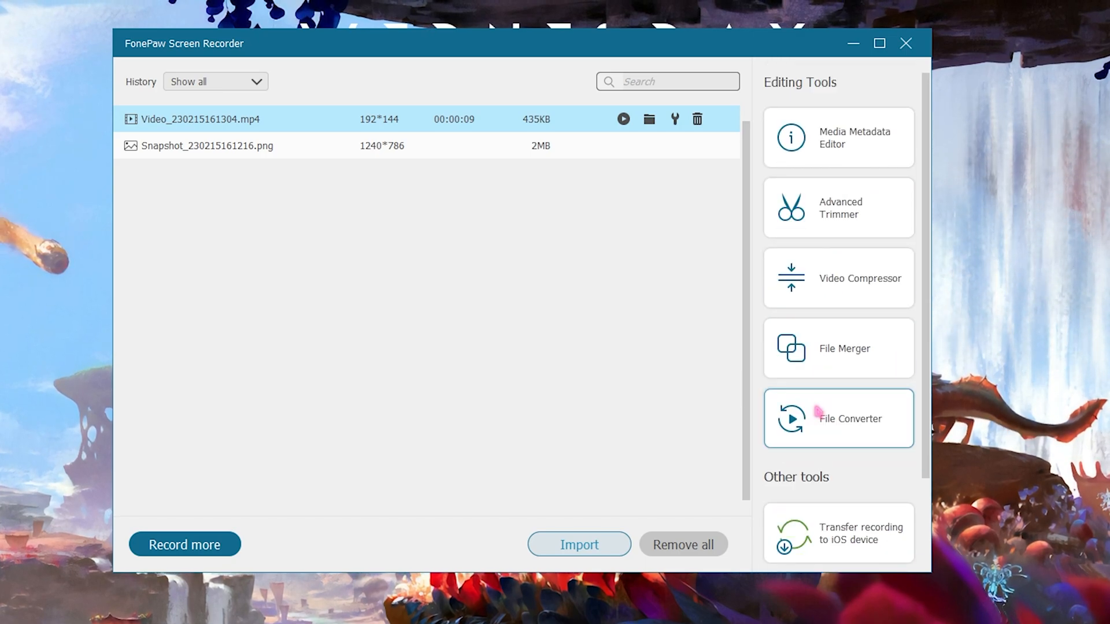
{"action": "scroll", "scroll_direction": "down", "scroll_amount": 3}
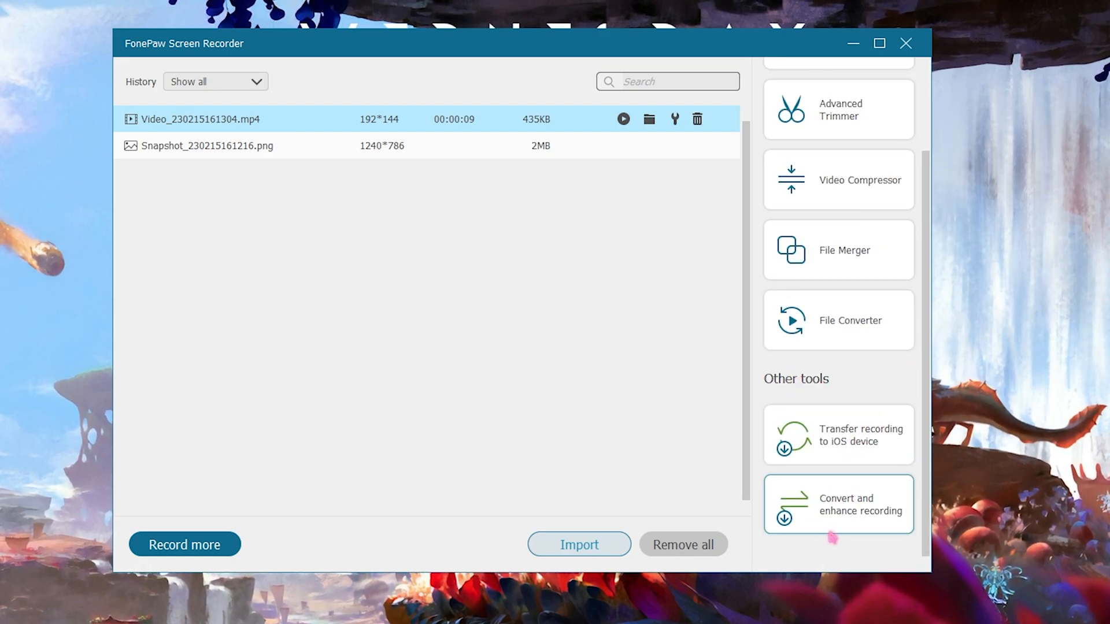
{"action": "scroll", "scroll_direction": "up", "scroll_amount": 3}
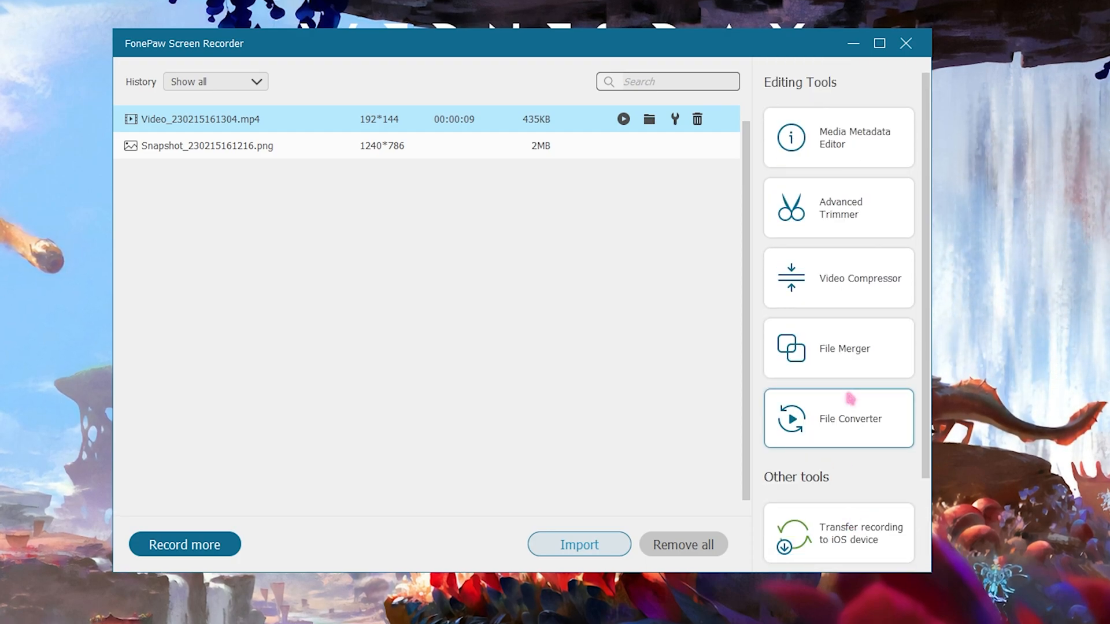
{"action": "left_click", "coordinate": [184, 544]}
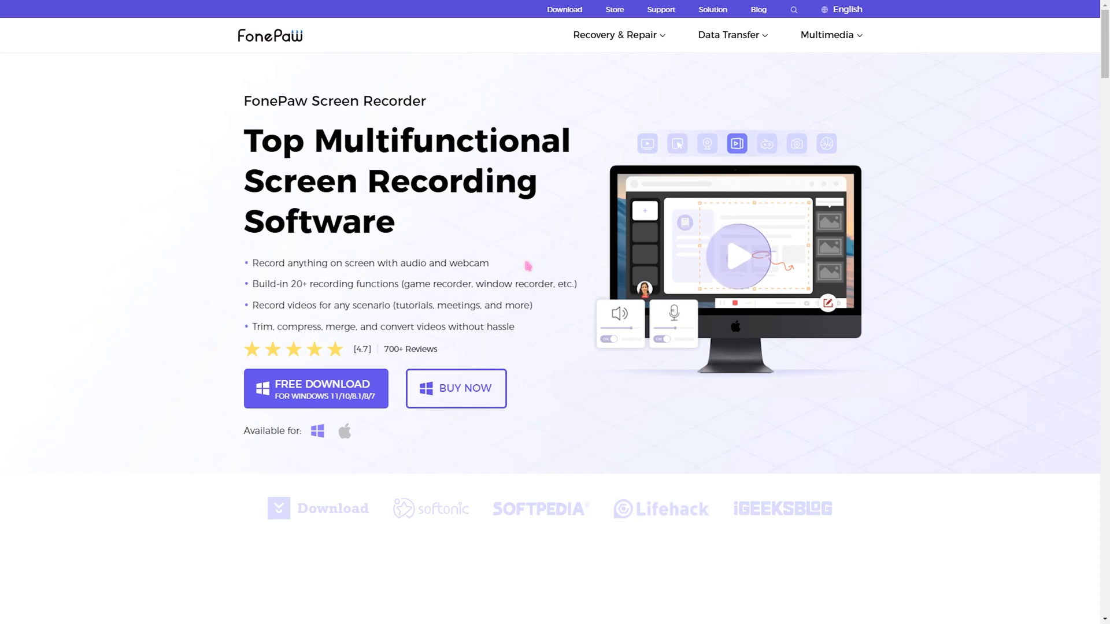
{"action": "mouse_move", "coordinate": [329, 402]}
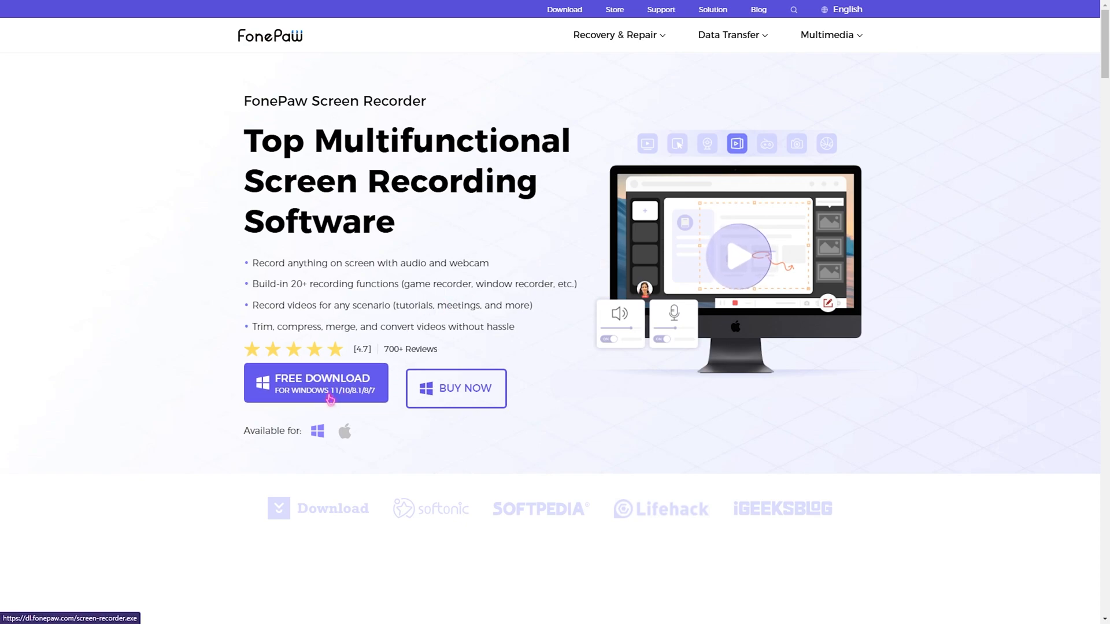
Open BUY NOW to show One-Month, One-Year and Lifetime plans
{"action": "scroll", "scroll_direction": "down", "scroll_amount": 3}
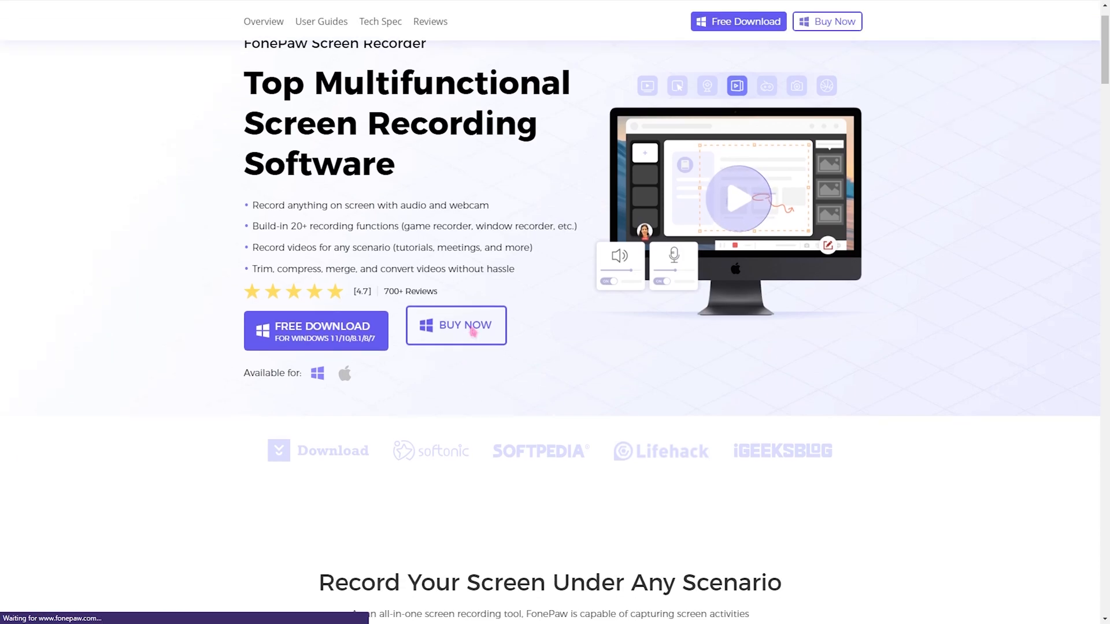
{"action": "left_click", "coordinate": [456, 325]}
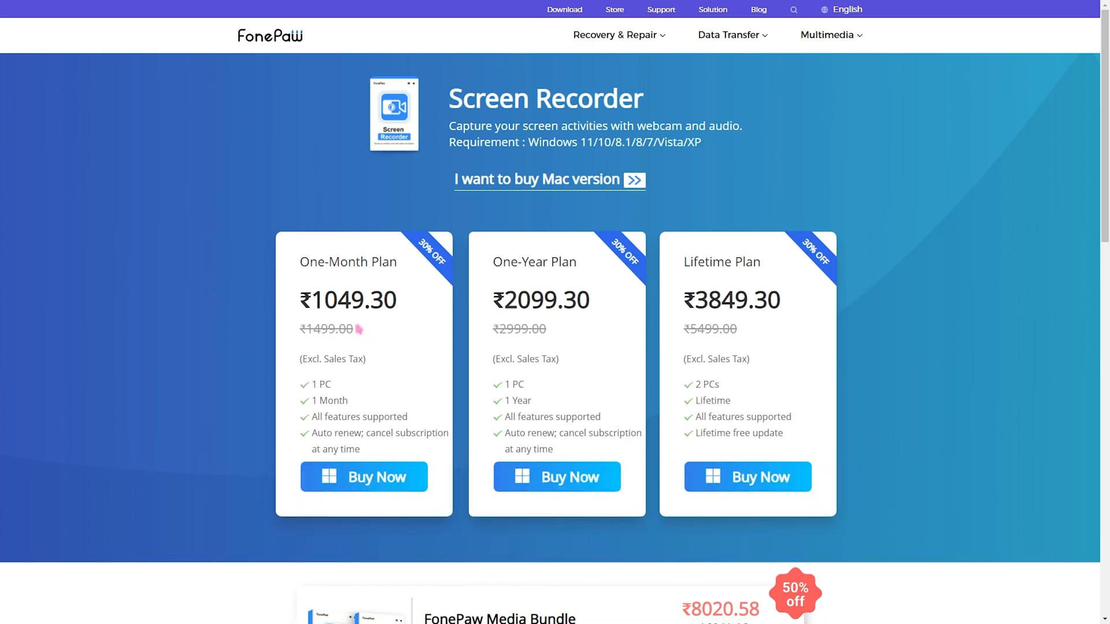
{"action": "mouse_move", "coordinate": [634, 337]}
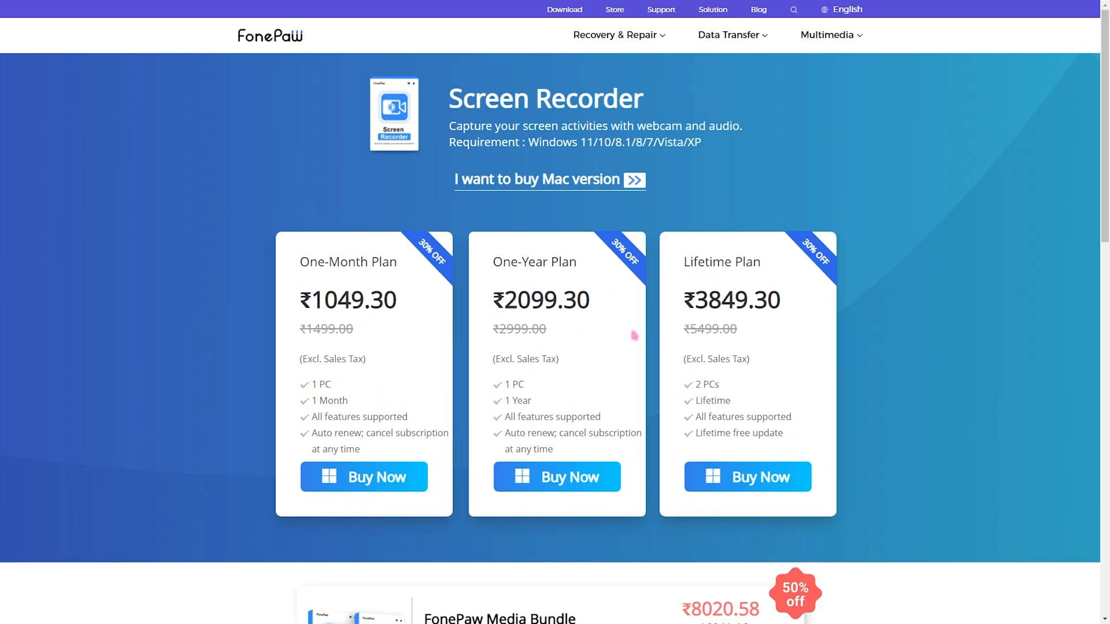
{"action": "scroll", "scroll_direction": "down", "scroll_amount": 3}
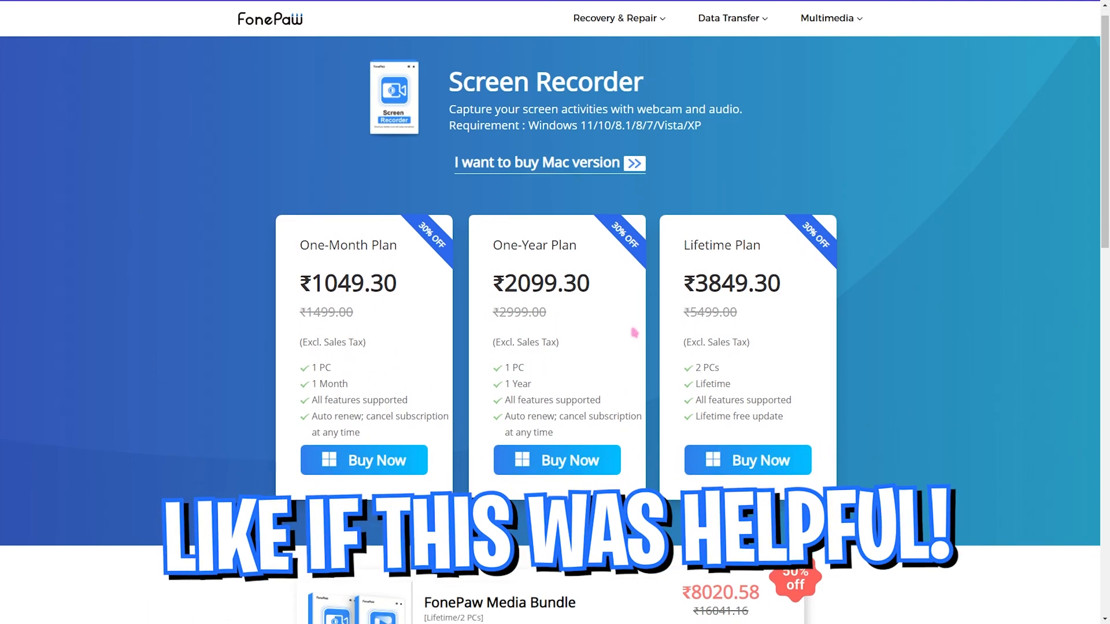
{"action": "scroll", "scroll_direction": "down", "scroll_amount": 3}
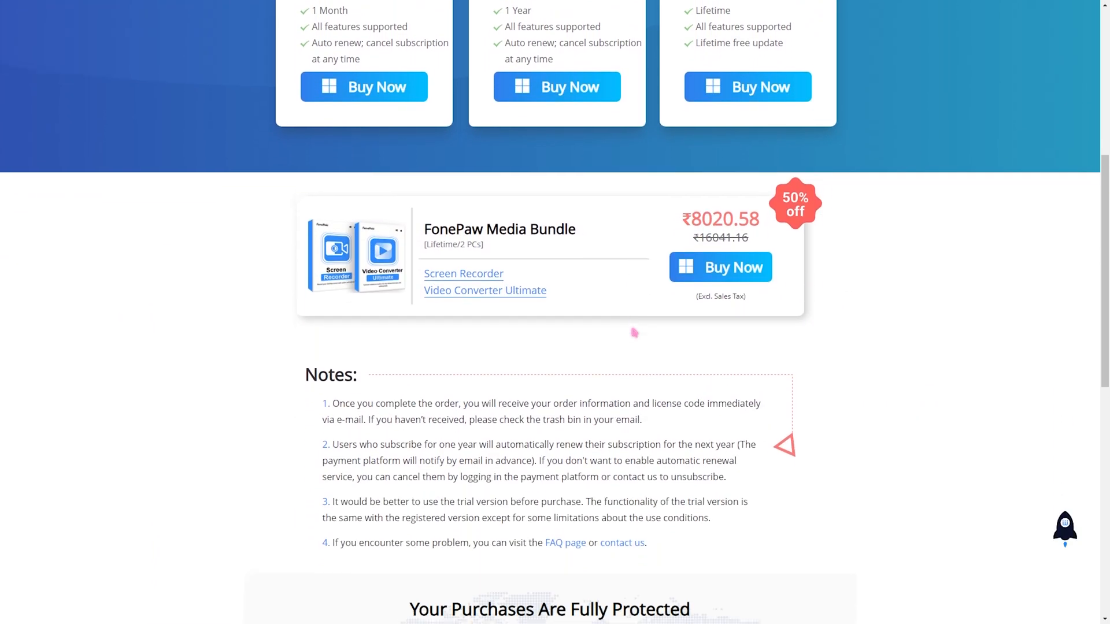
{"action": "scroll", "scroll_direction": "up", "scroll_amount": 3}
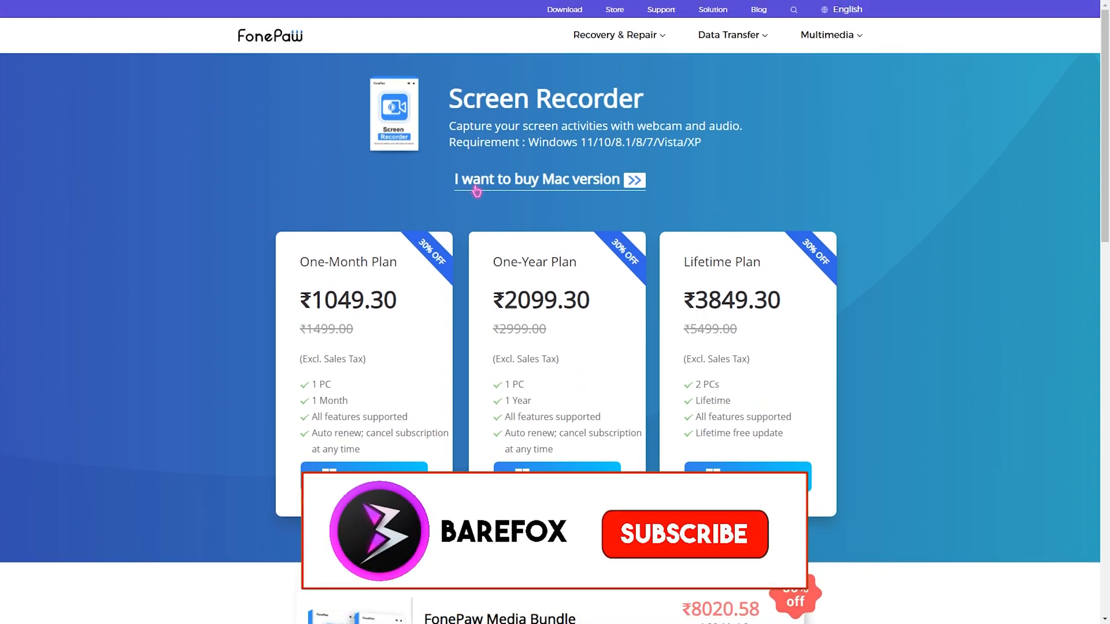
{"action": "left_click", "coordinate": [684, 534]}
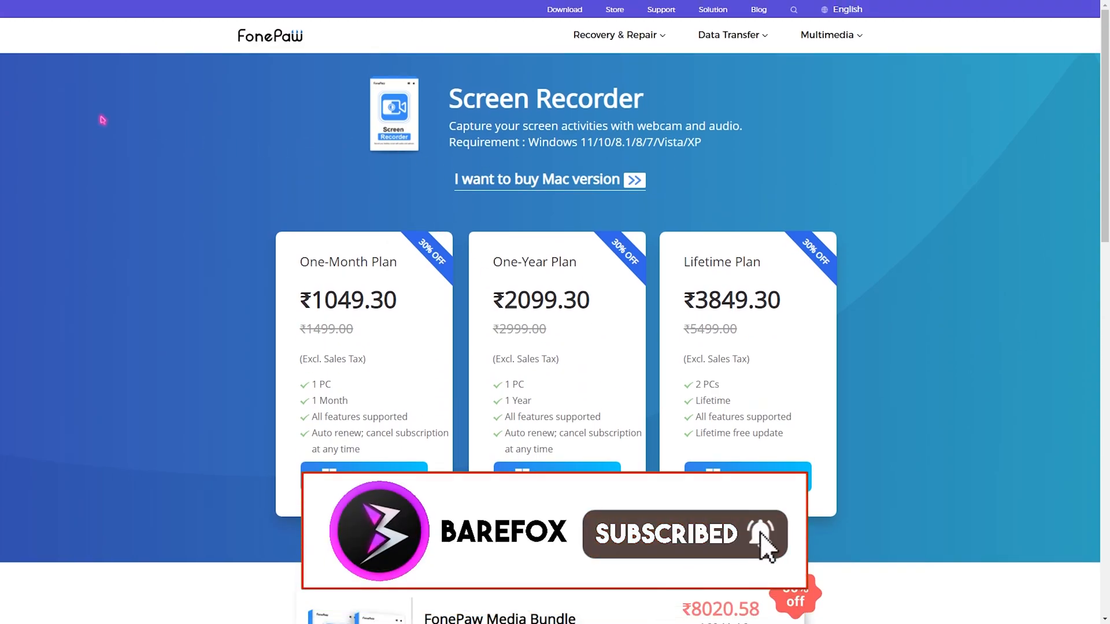